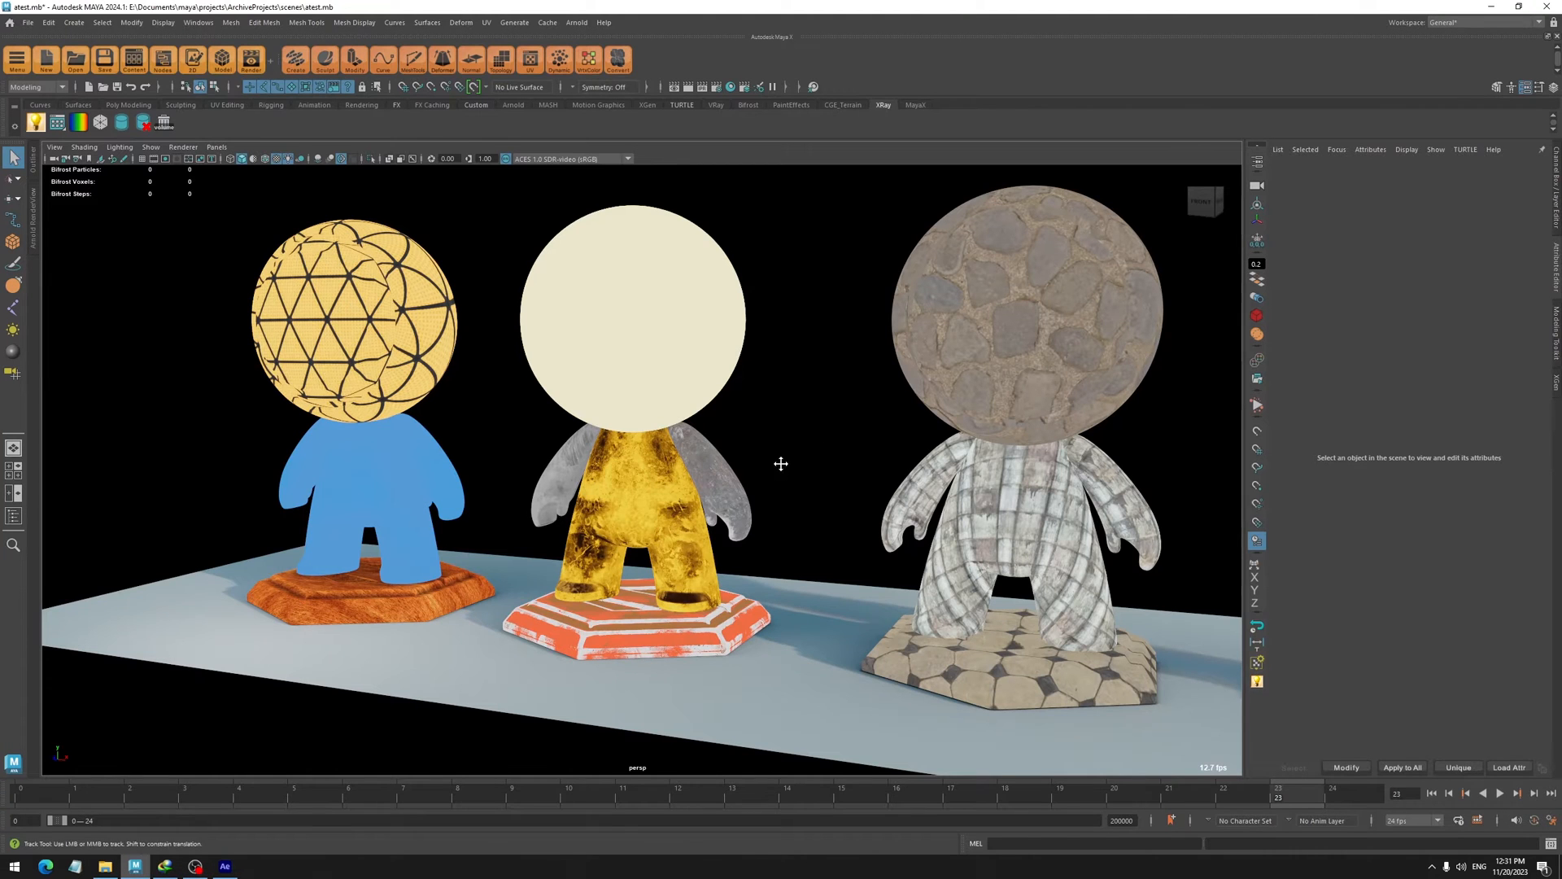
Select the middle mannequin to display its aiStandardSurface9 material attributes
click(648, 478)
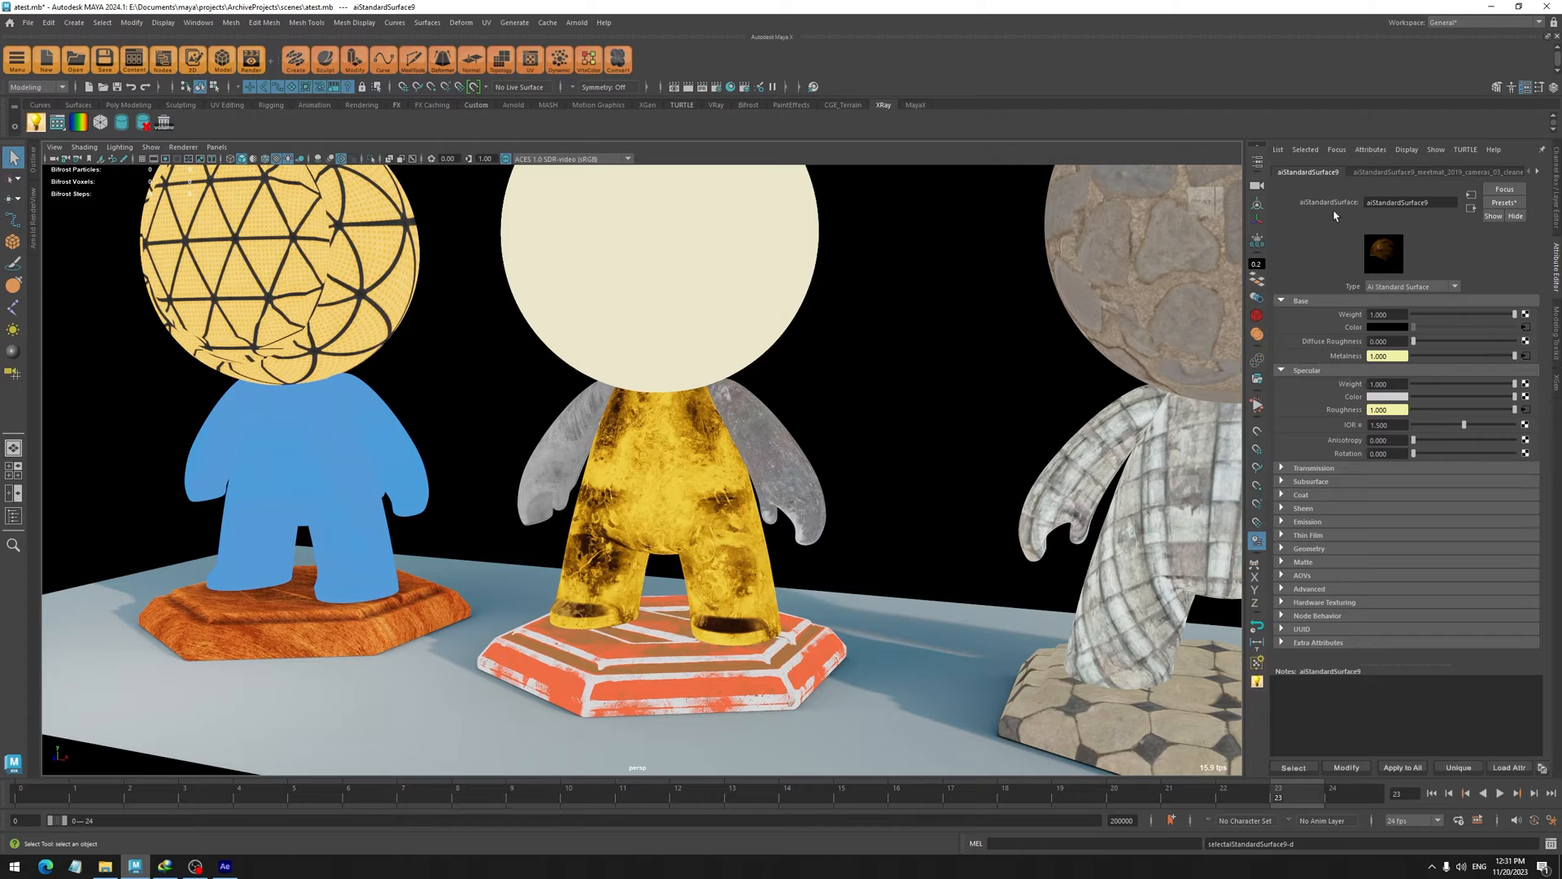
mouse_move(1384, 469)
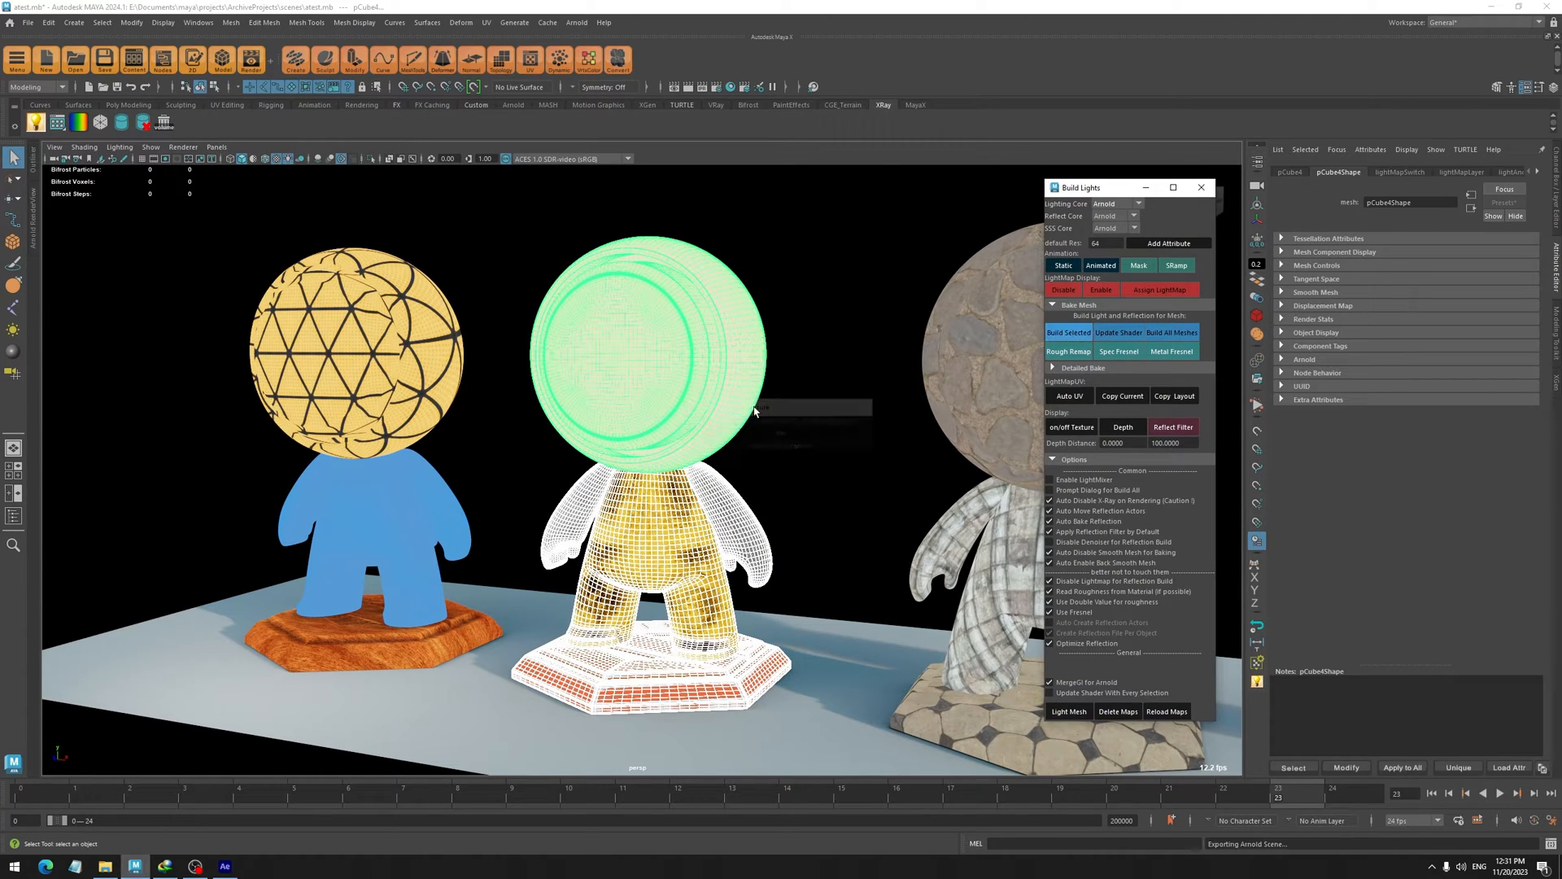
Build Selected for the middle mannequin, then select the blue mannequin and bake it too
click(1068, 332)
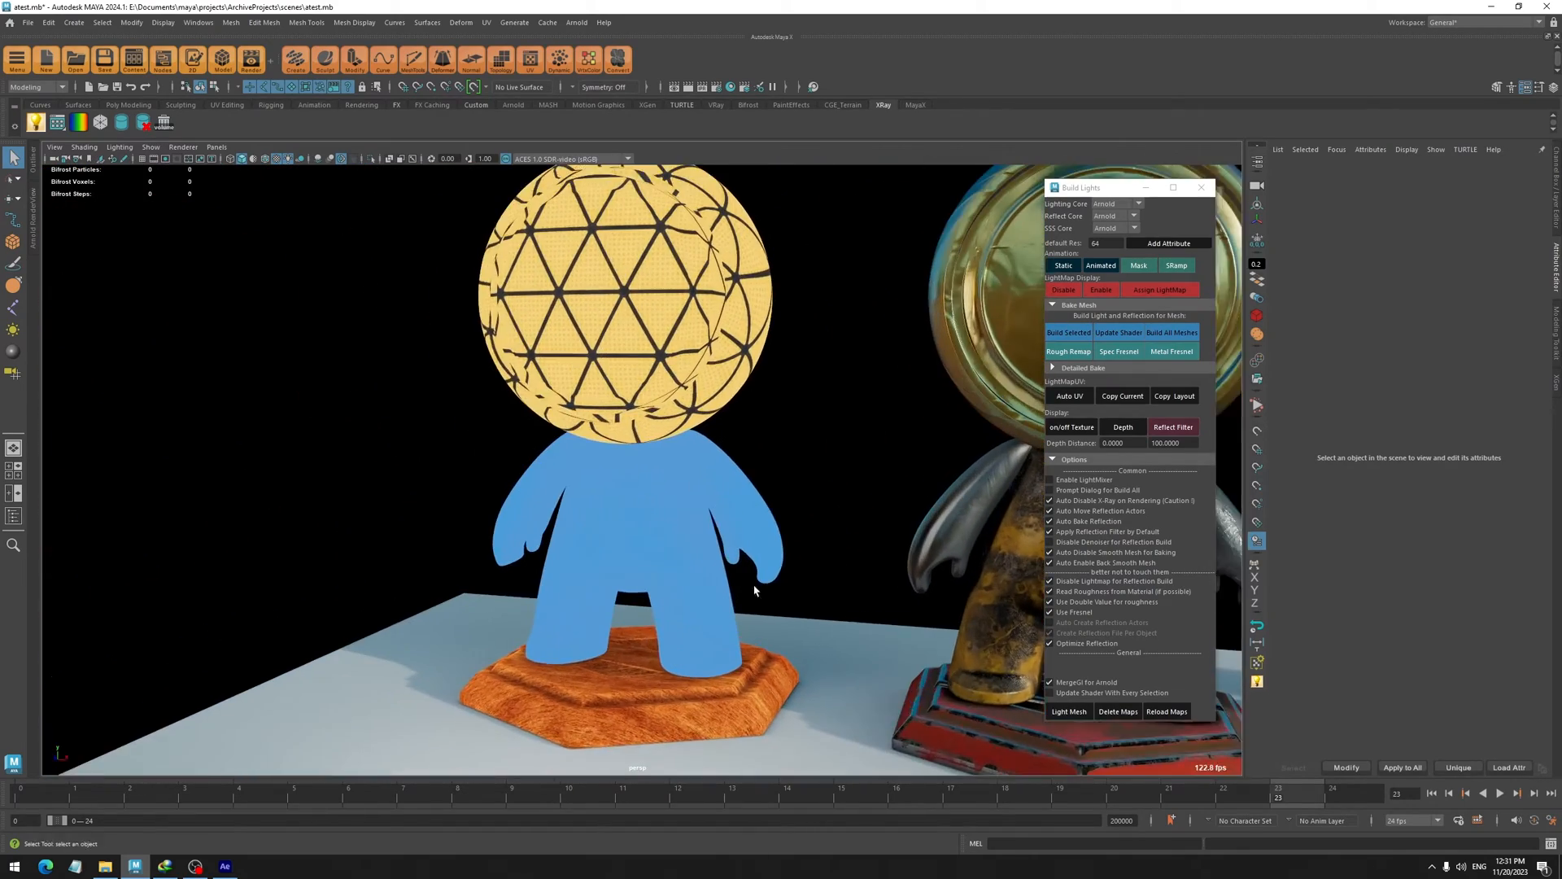
click(617, 548)
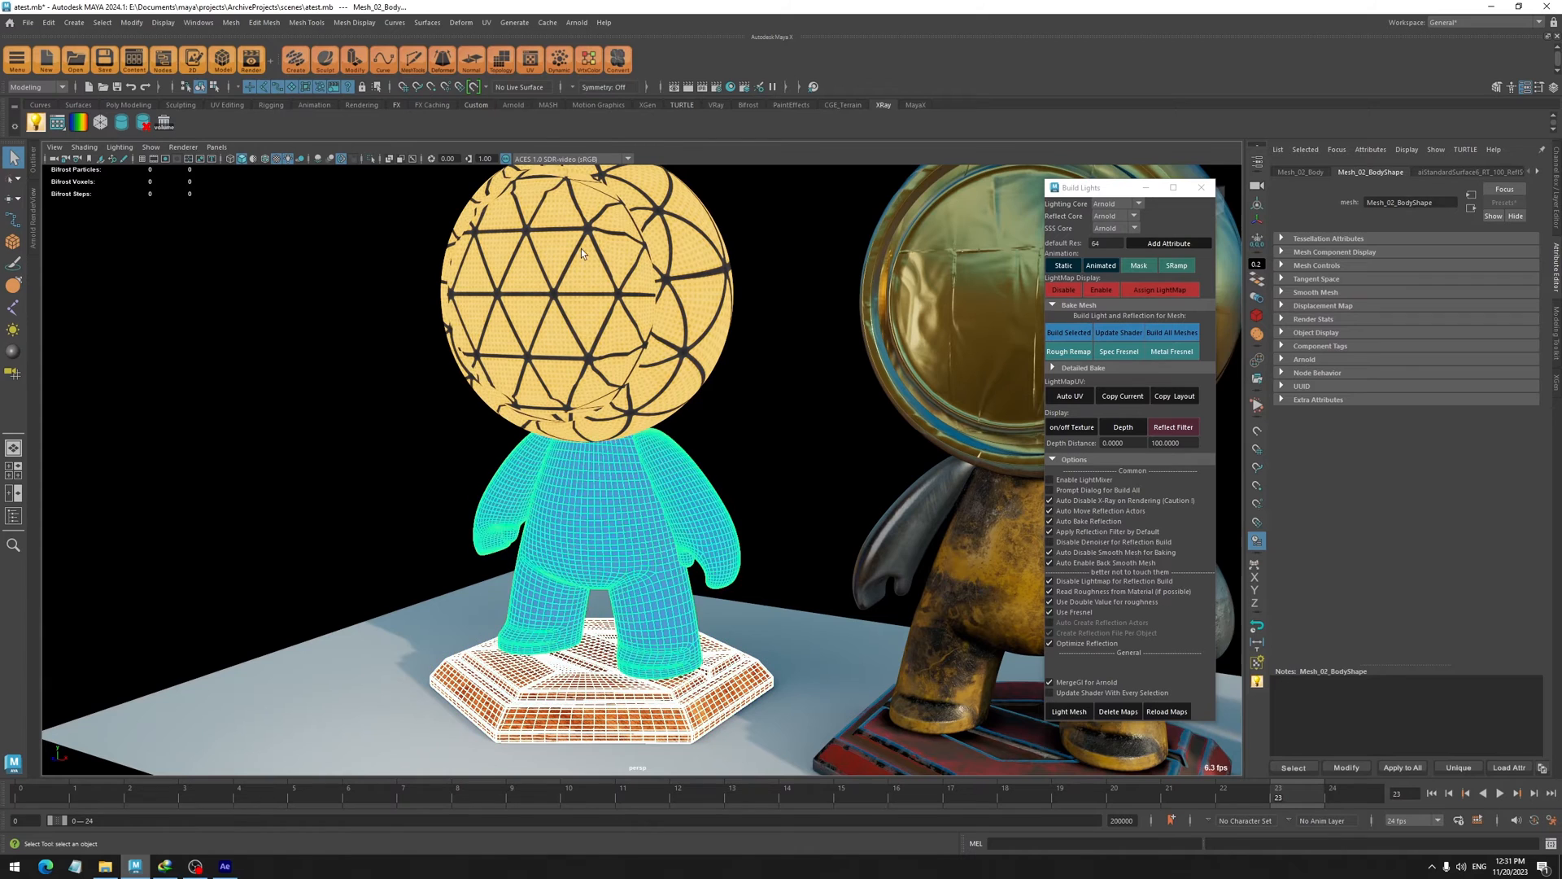
click(582, 299)
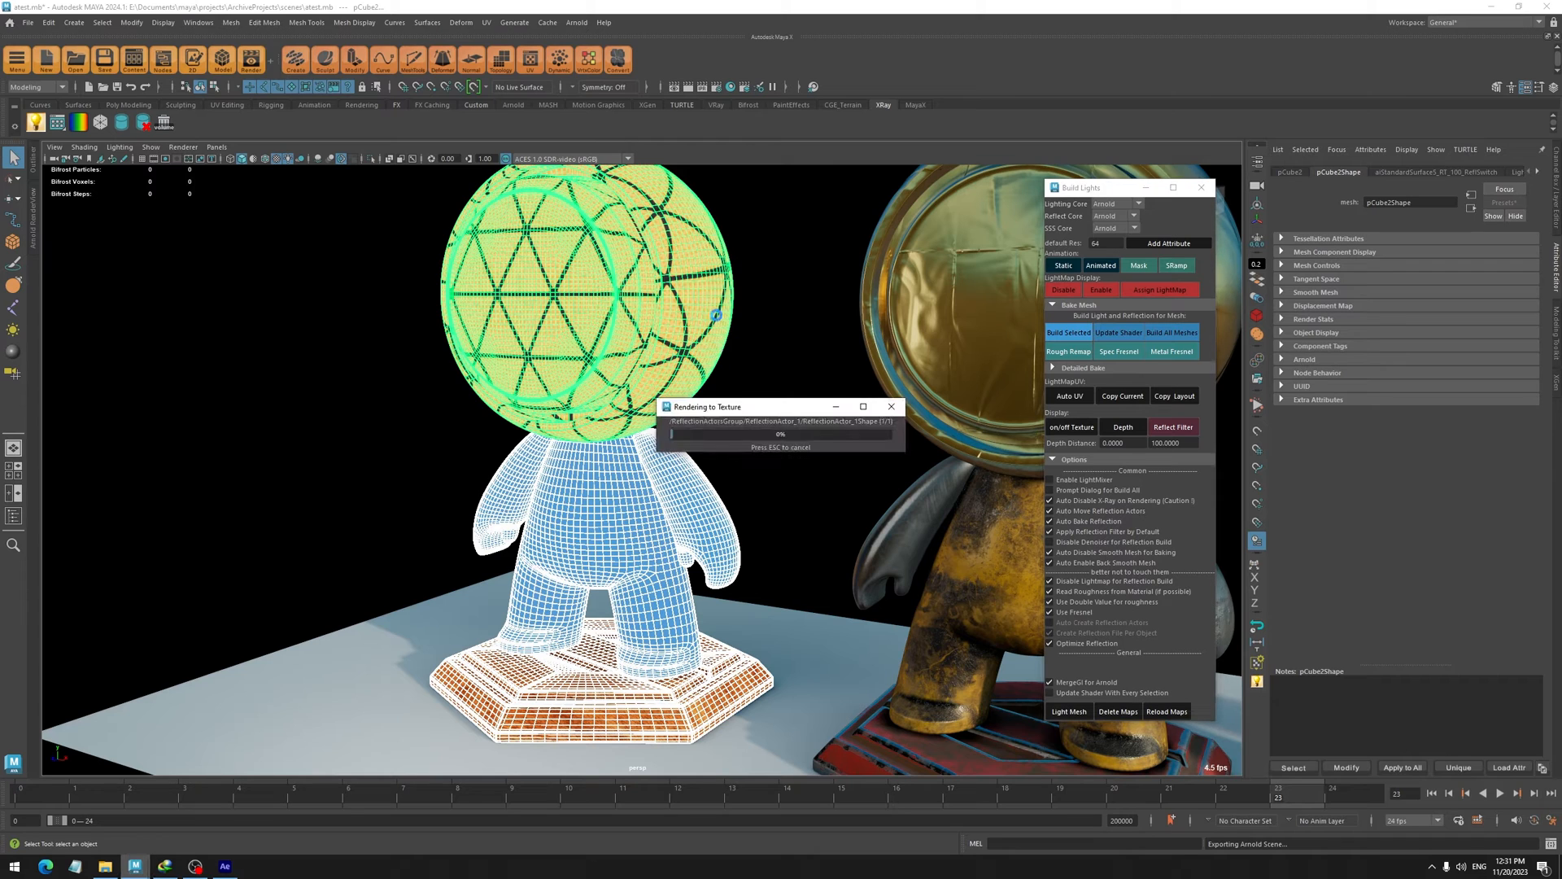
mouse_move(656, 383)
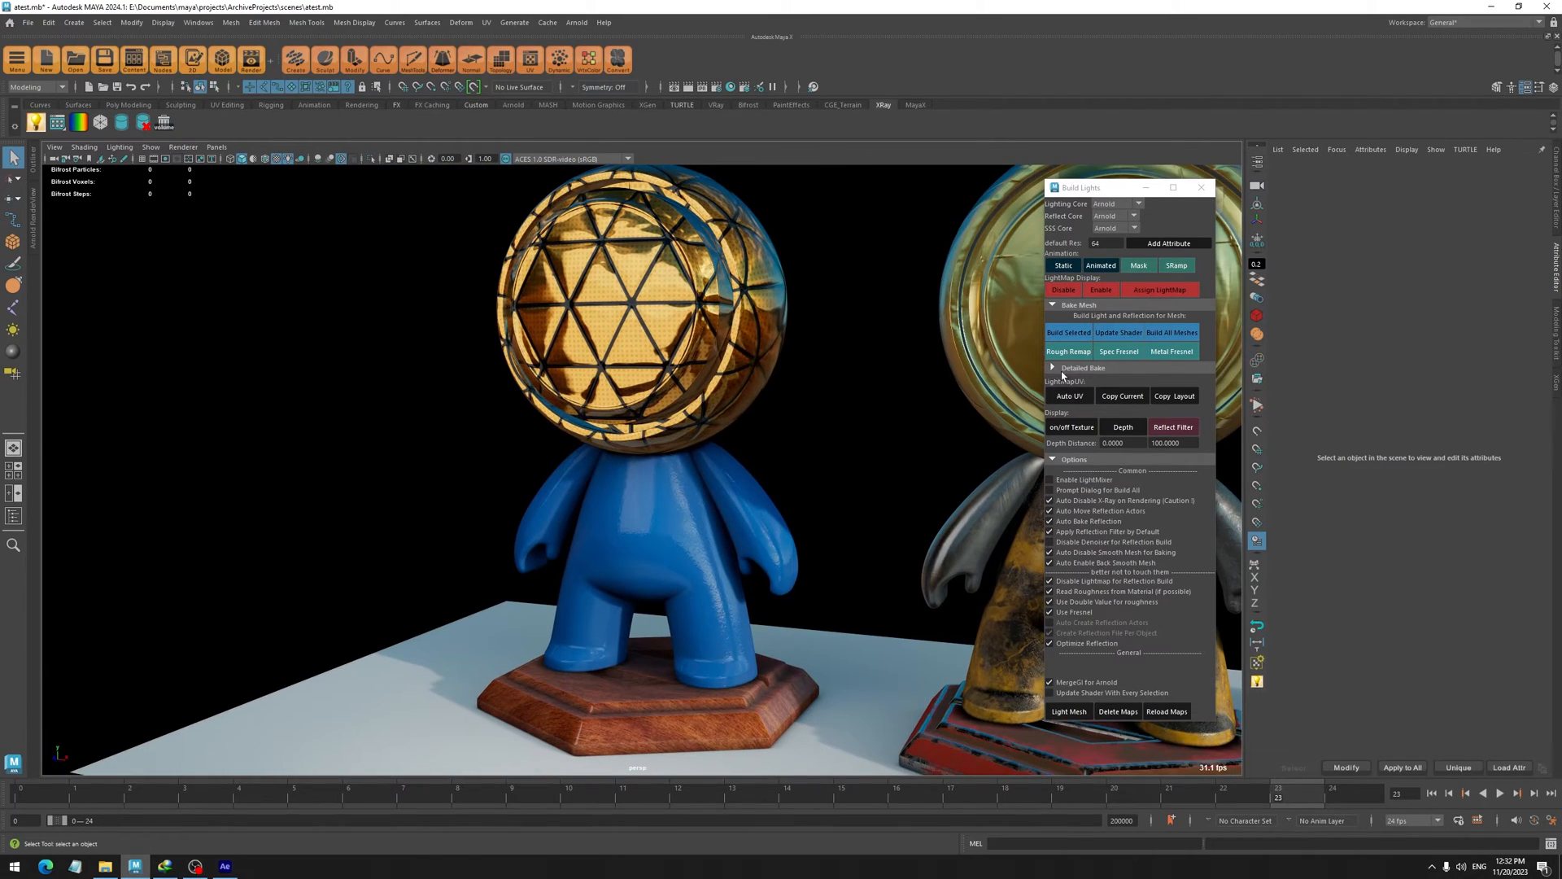
Expand the Detailed Bake section and move the Build Lights window aside
click(1053, 367)
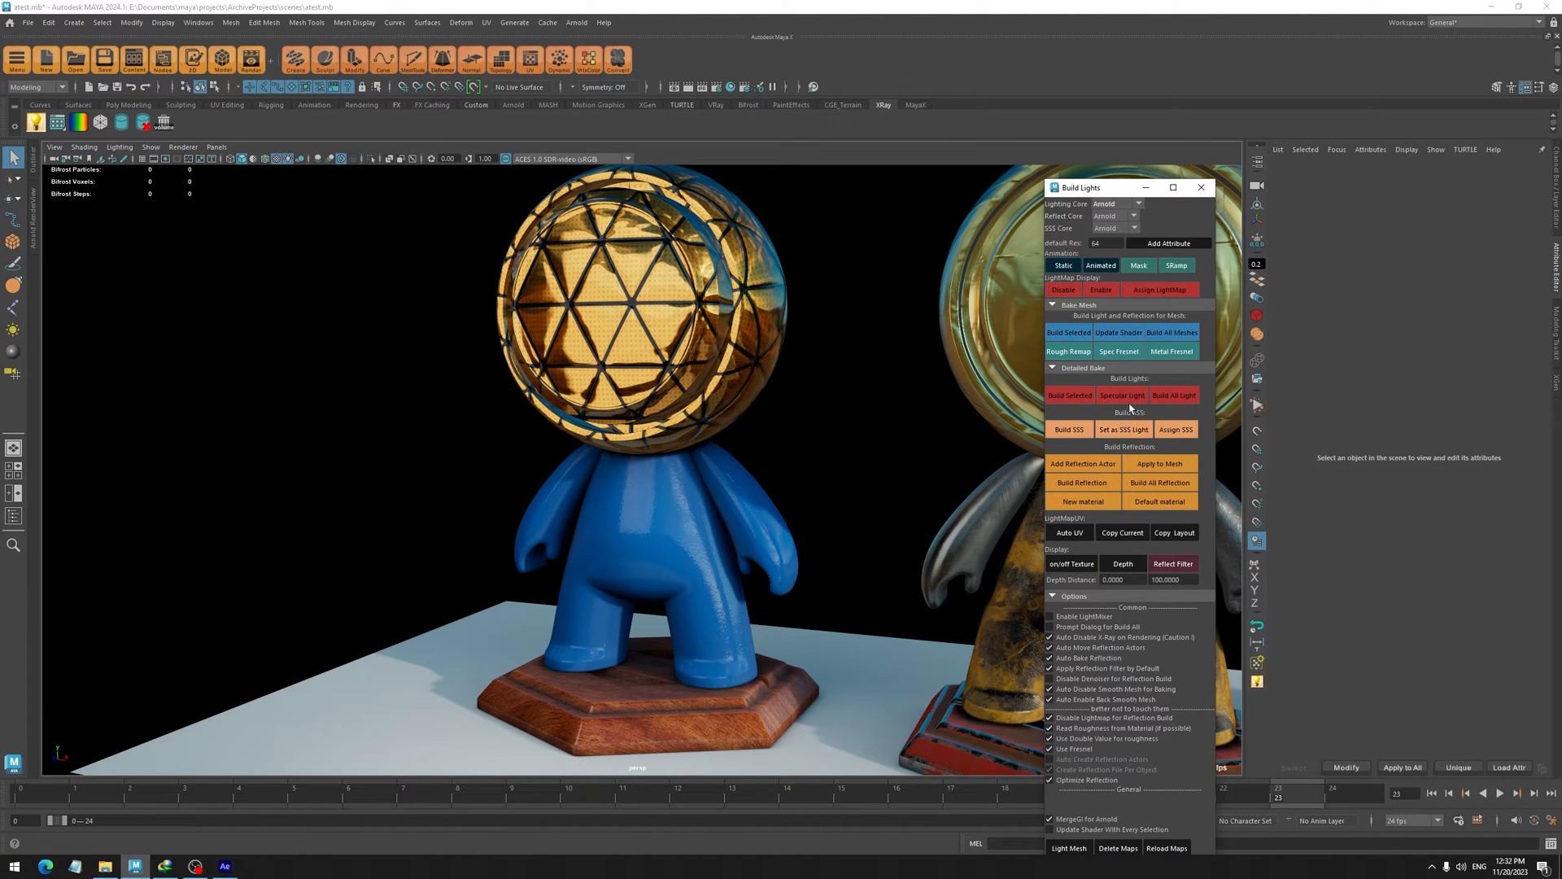
click(1068, 429)
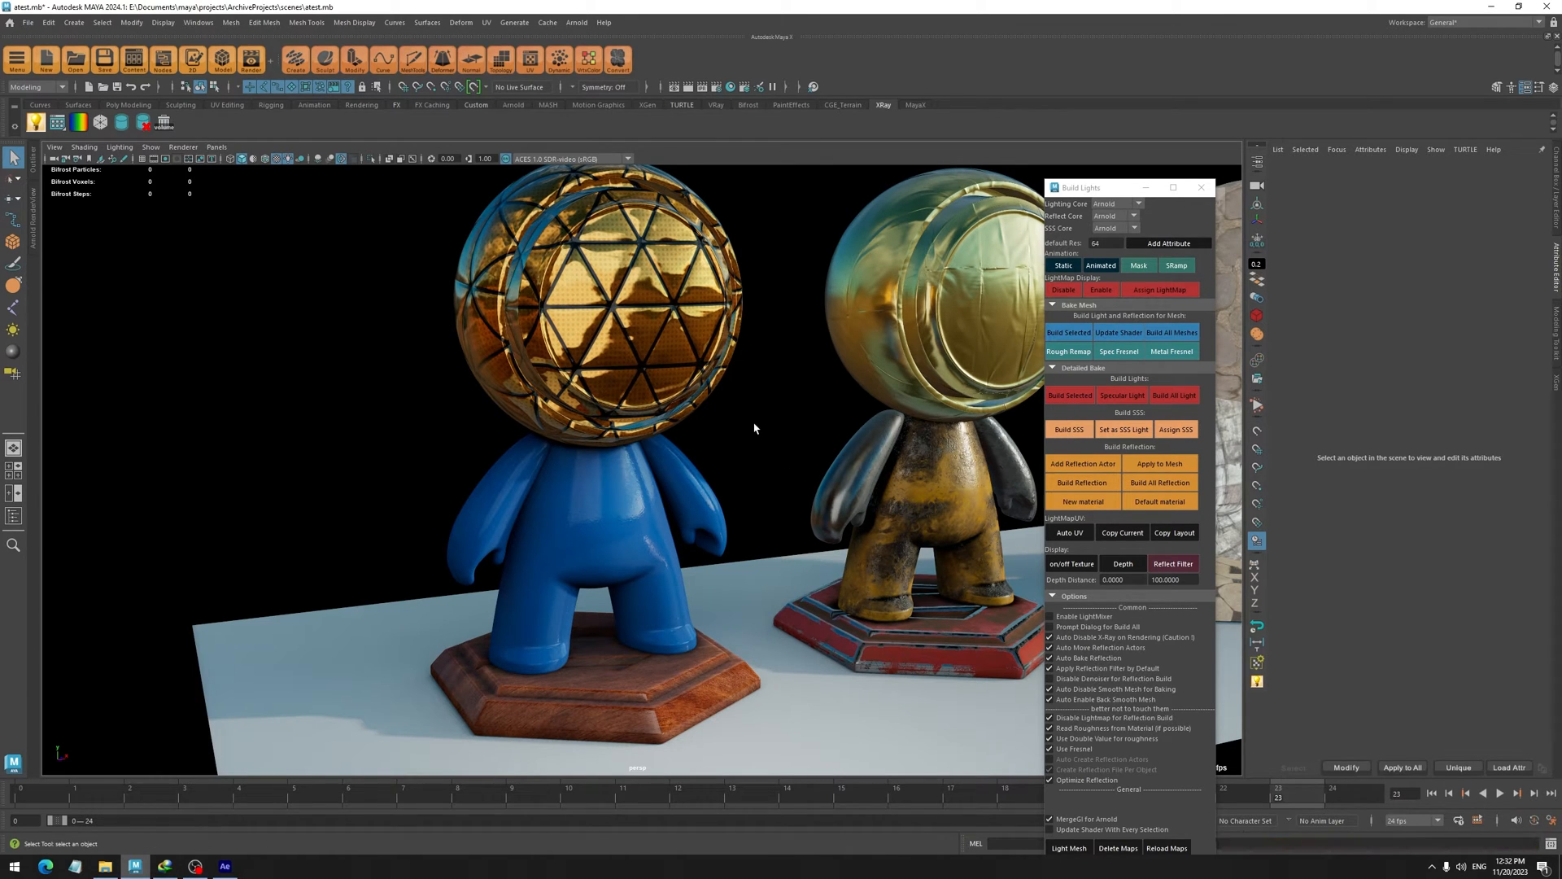
mouse_move(759, 429)
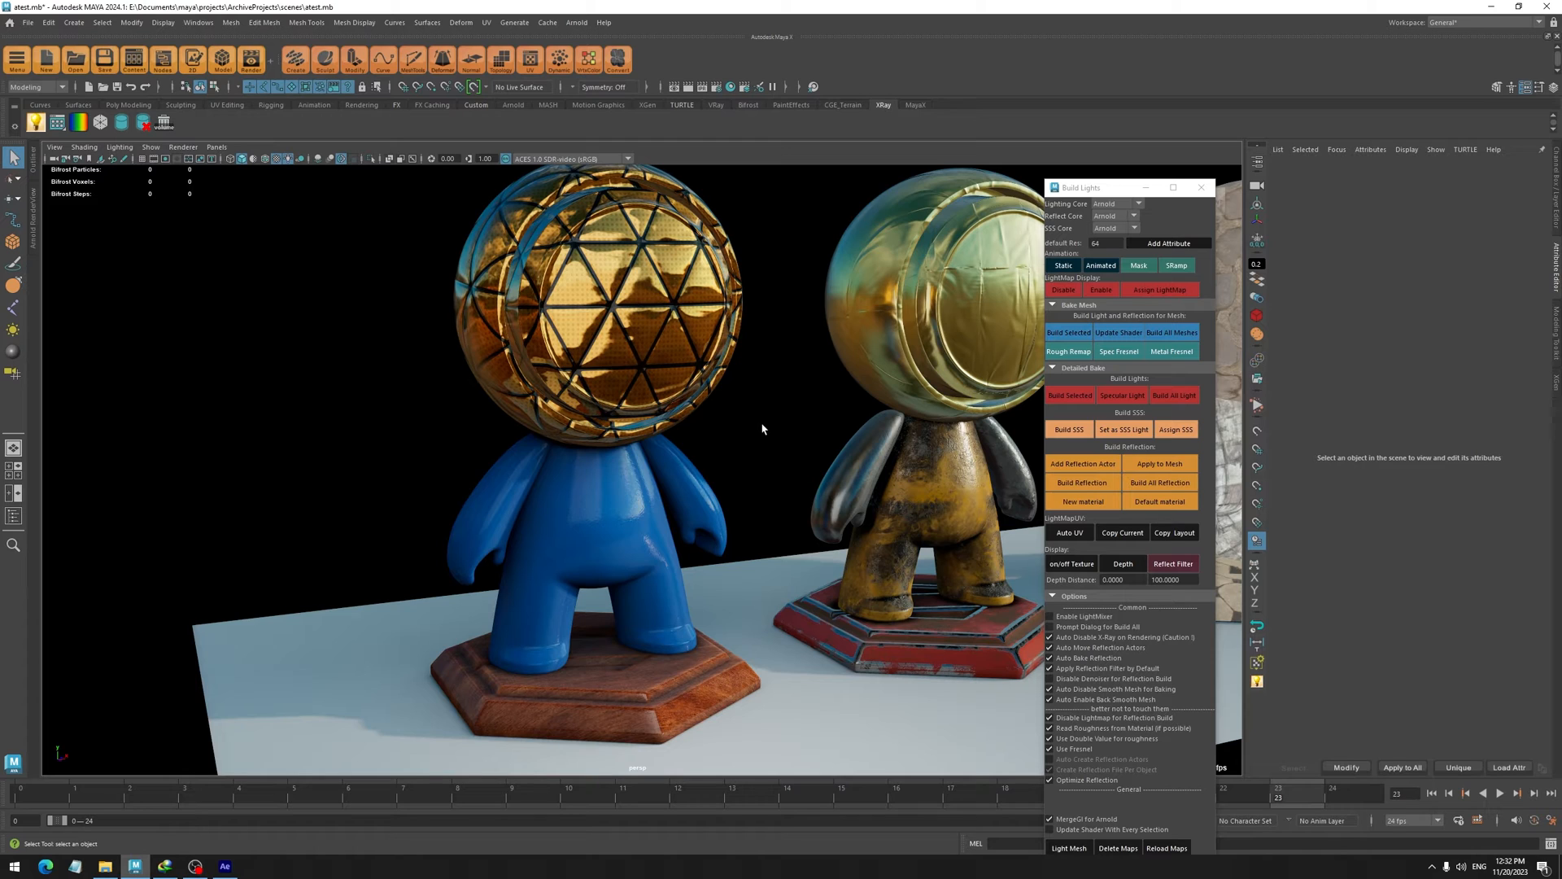
mouse_move(989, 366)
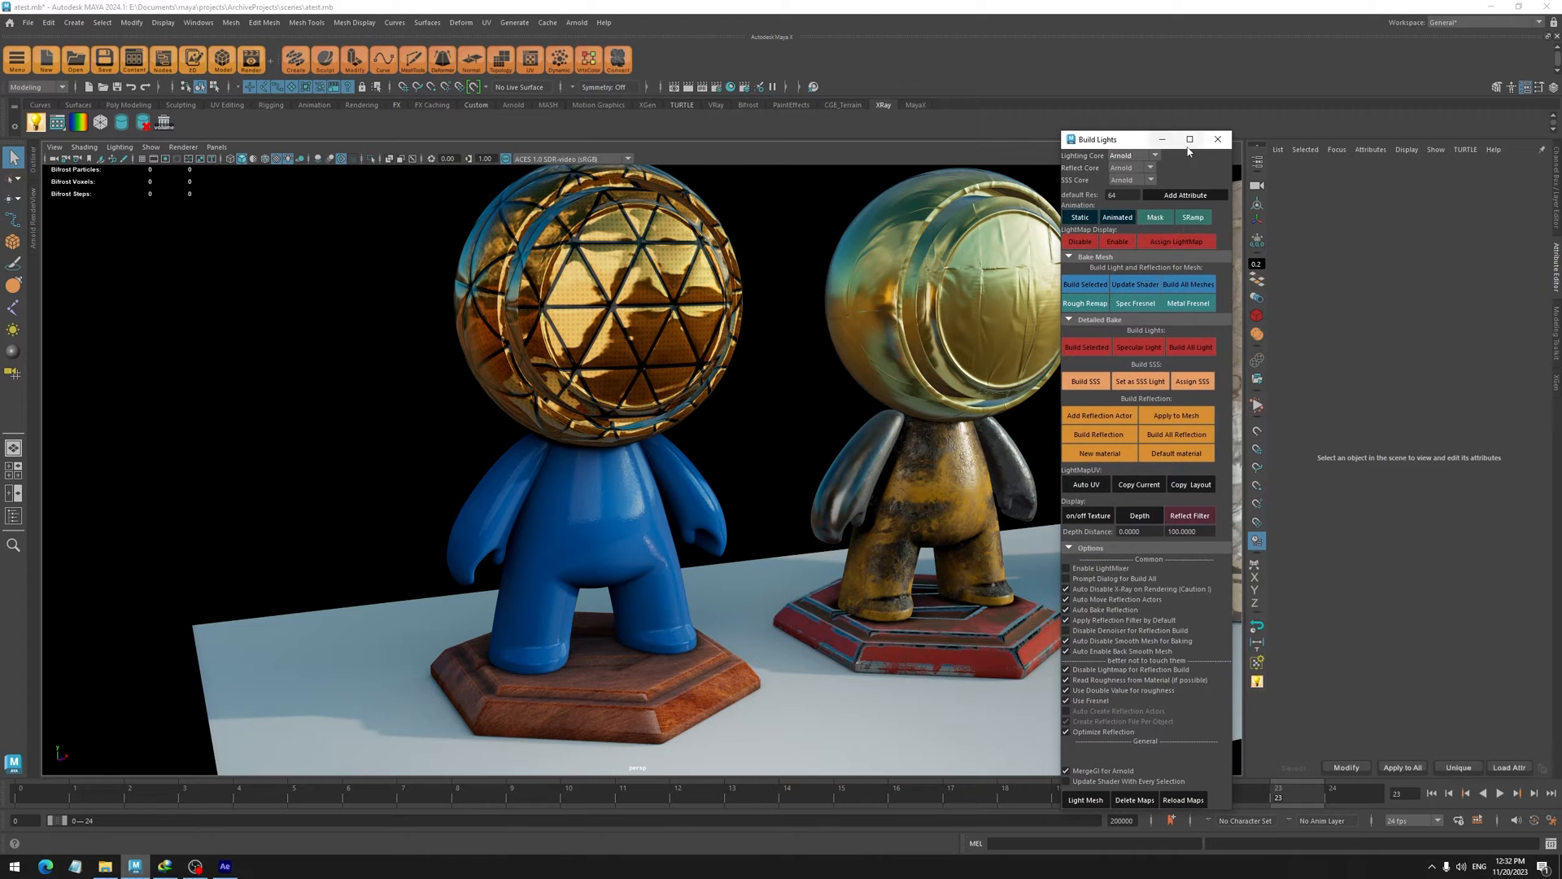
Open the Hotkey Editor and set Edit Hotkeys For to Custom Scripts
click(197, 22)
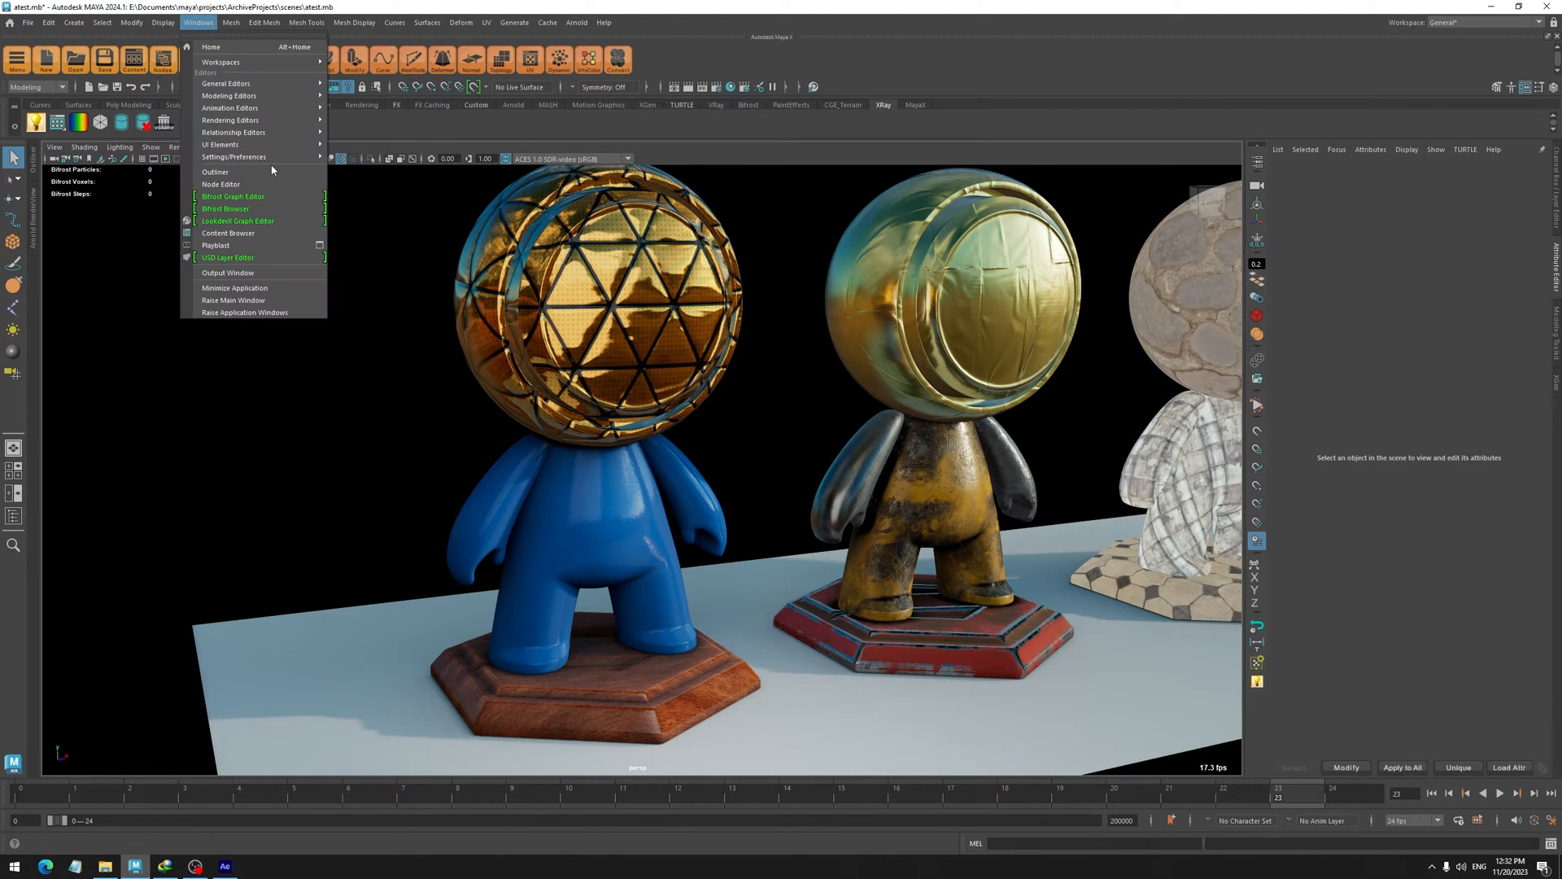
click(234, 156)
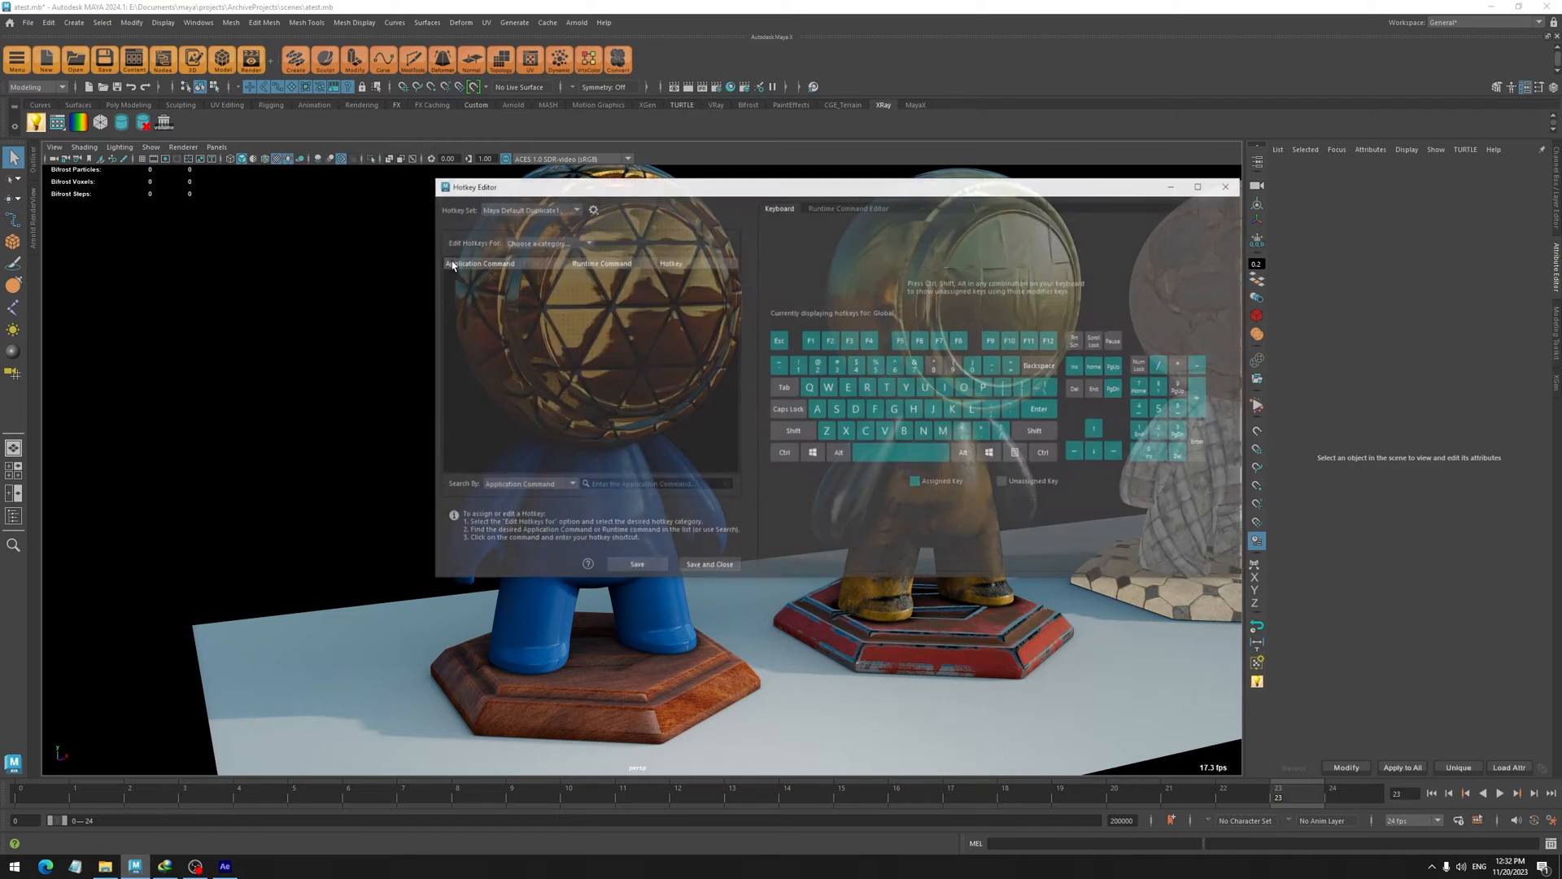
click(546, 242)
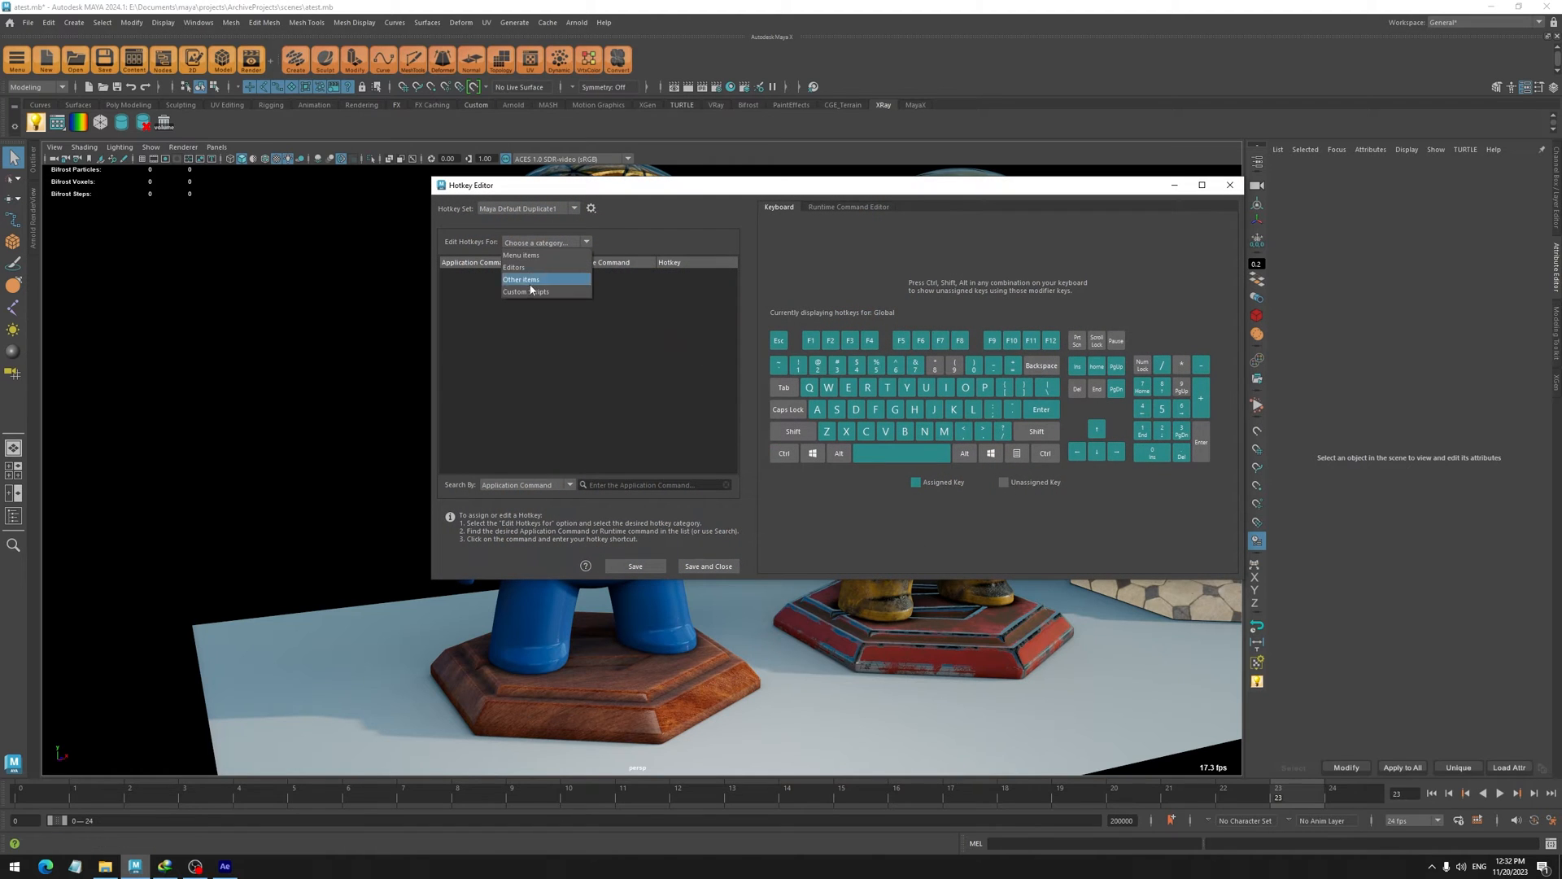
click(525, 291)
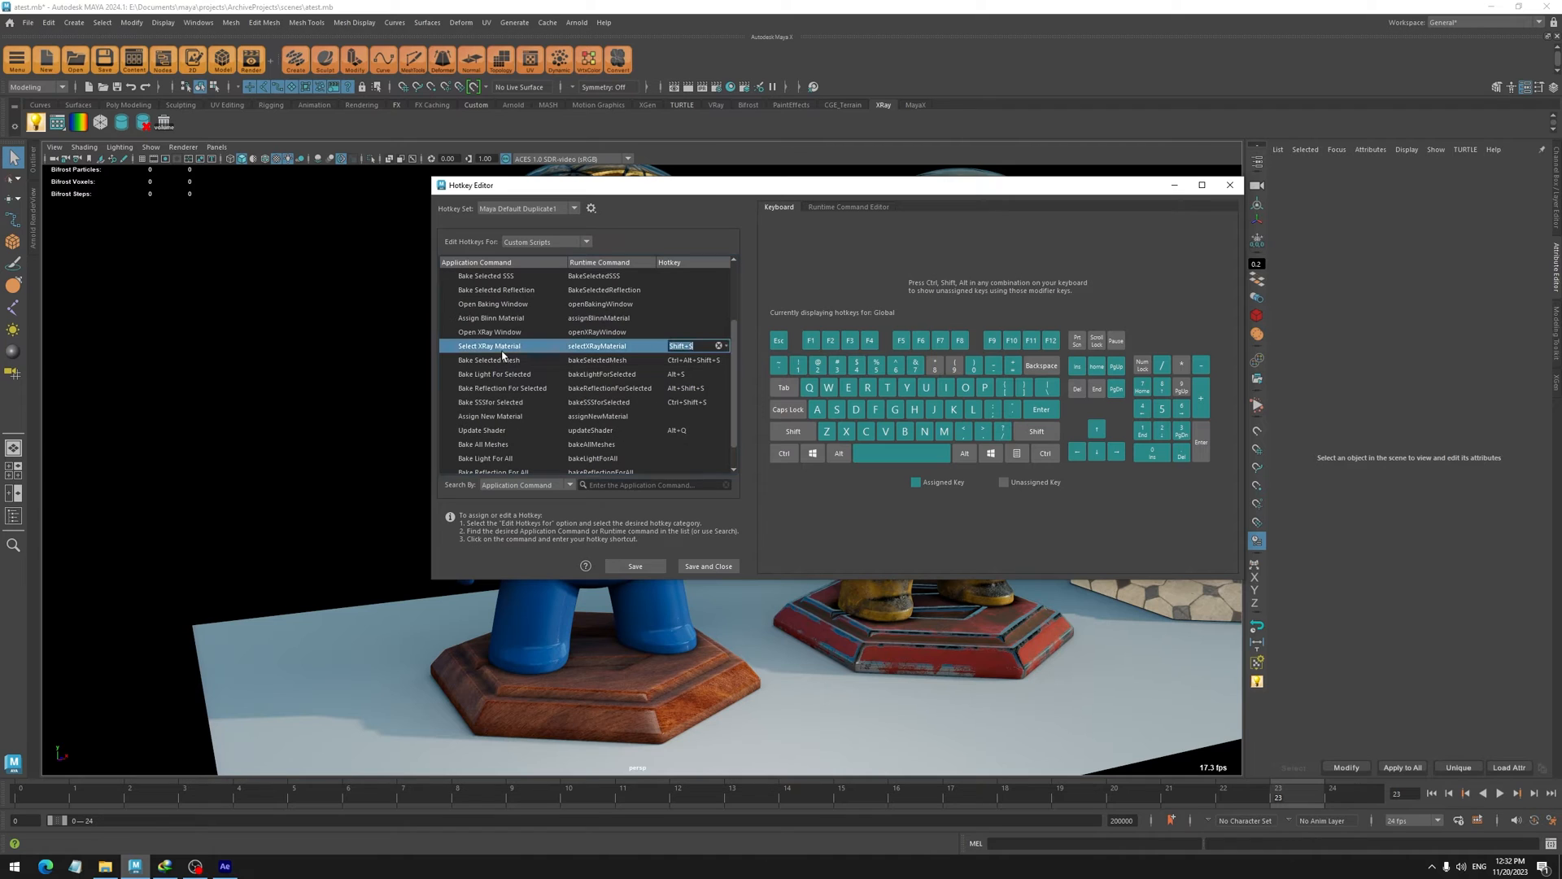
Check hotkeys for Bake SSS, Selected Mesh, Reflection, Light and Select XRay Material
click(488, 401)
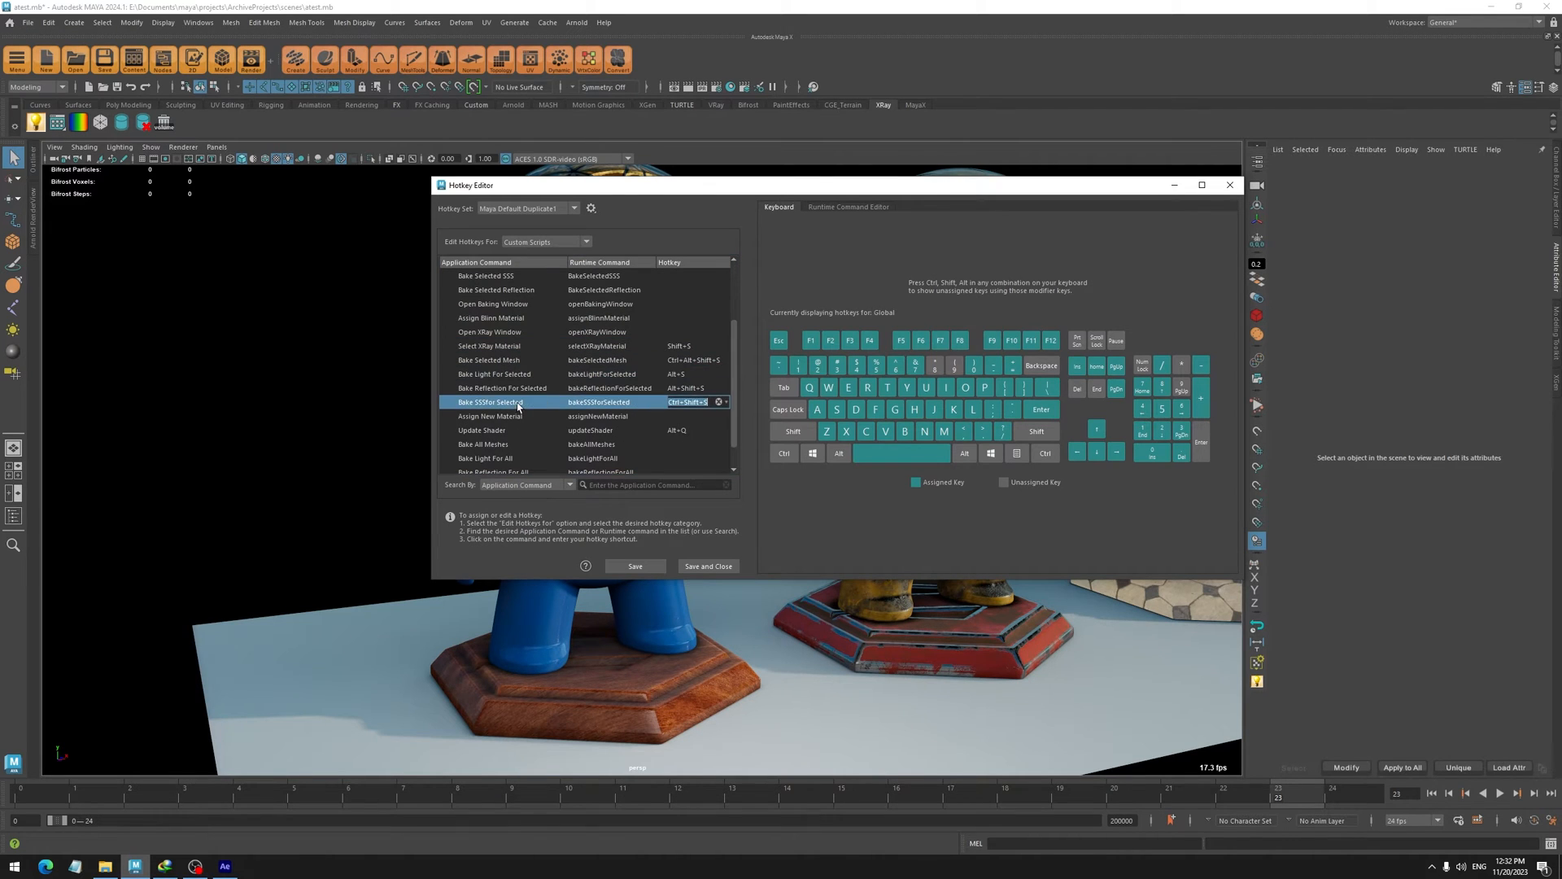
click(498, 360)
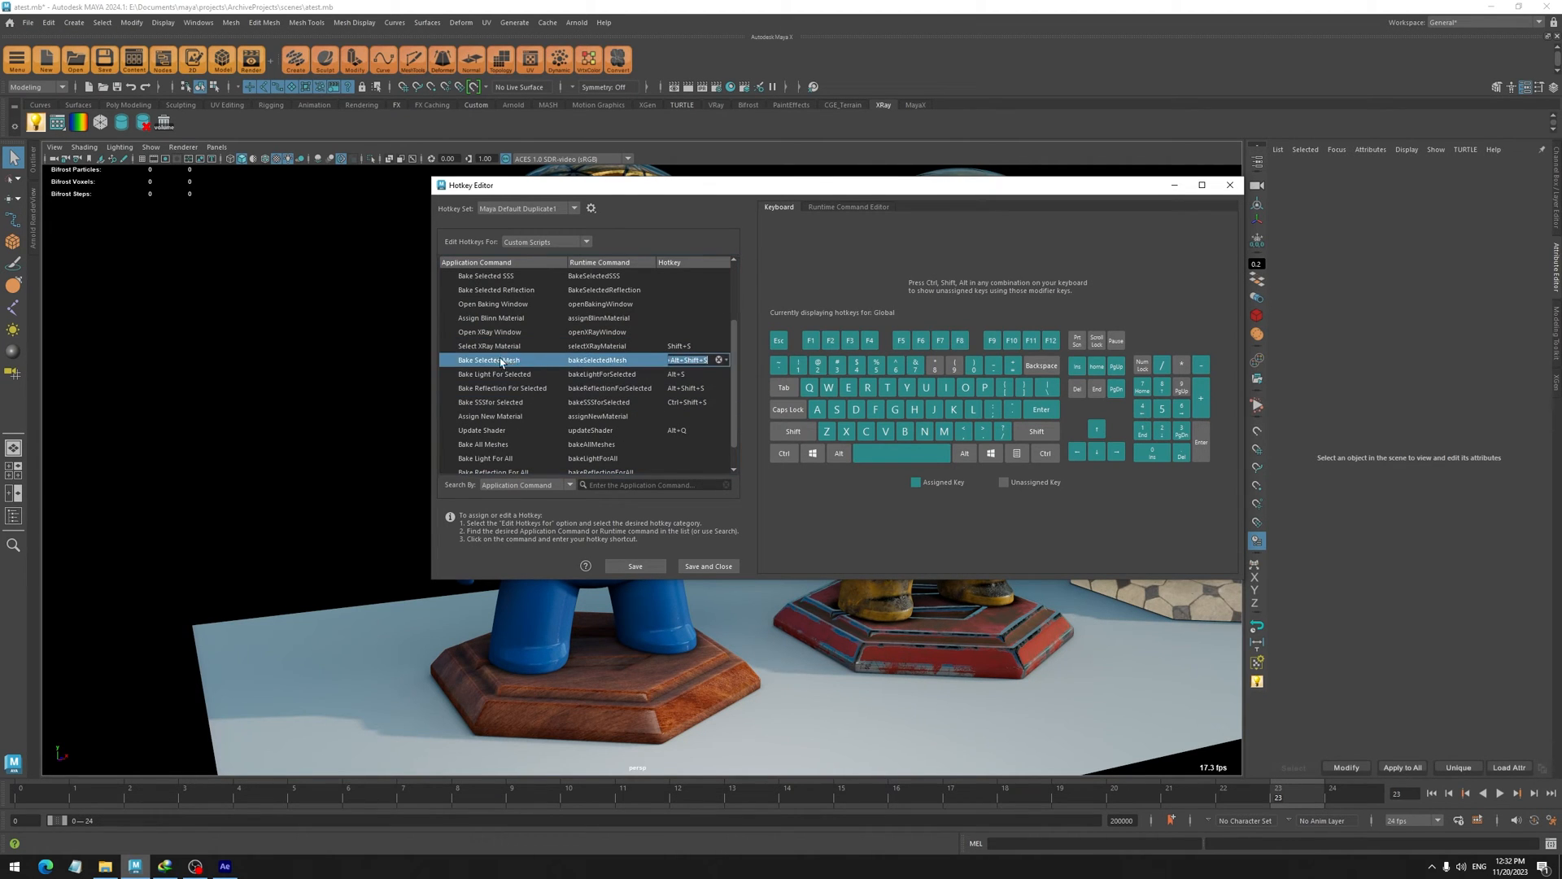
click(501, 387)
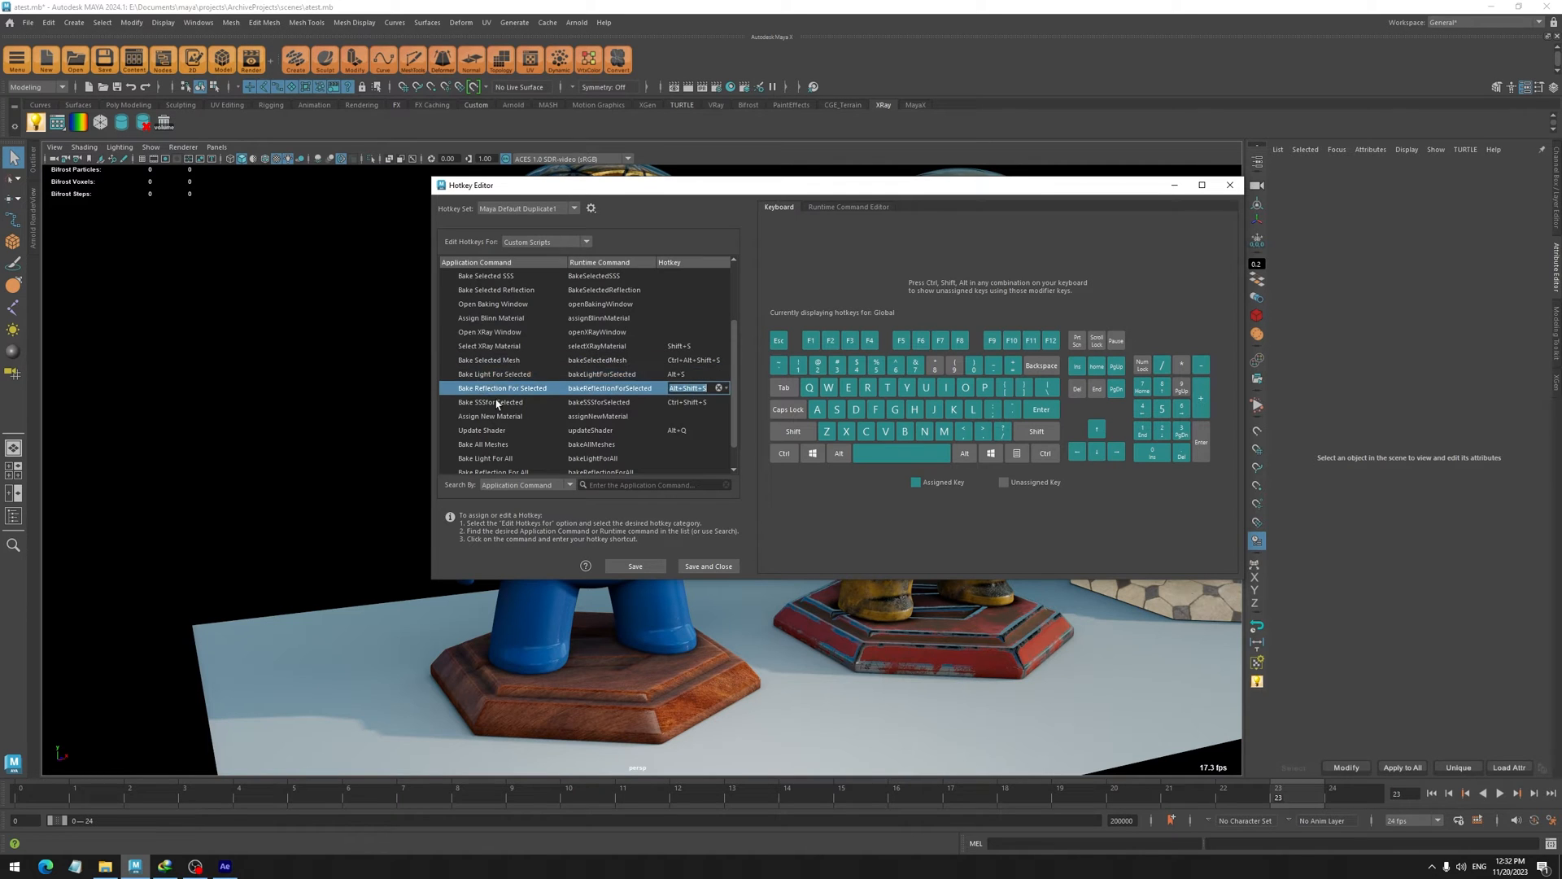
click(498, 373)
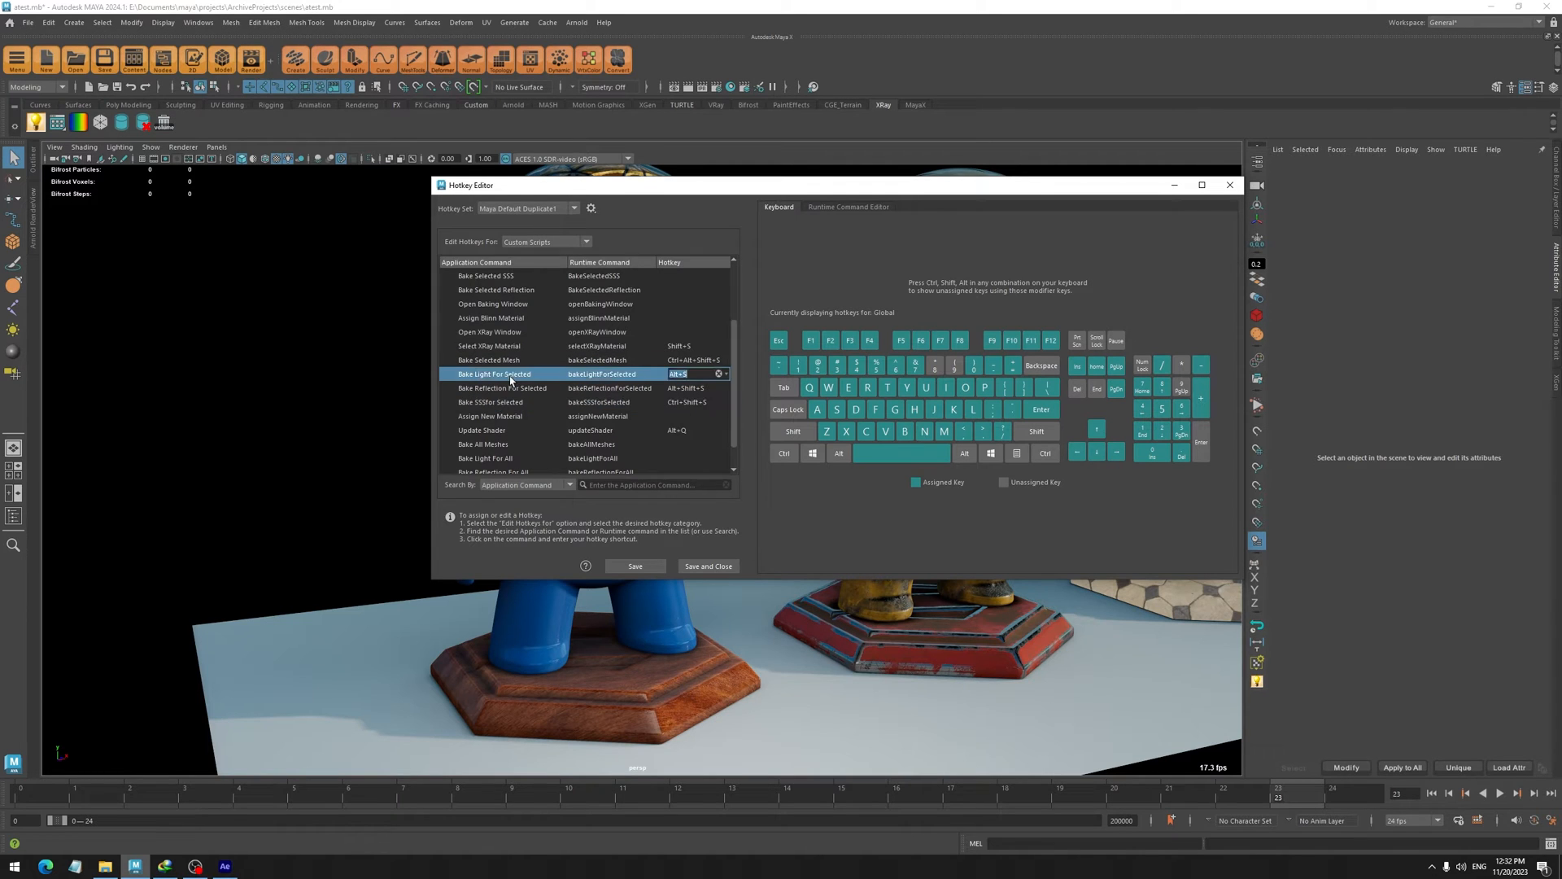
click(489, 359)
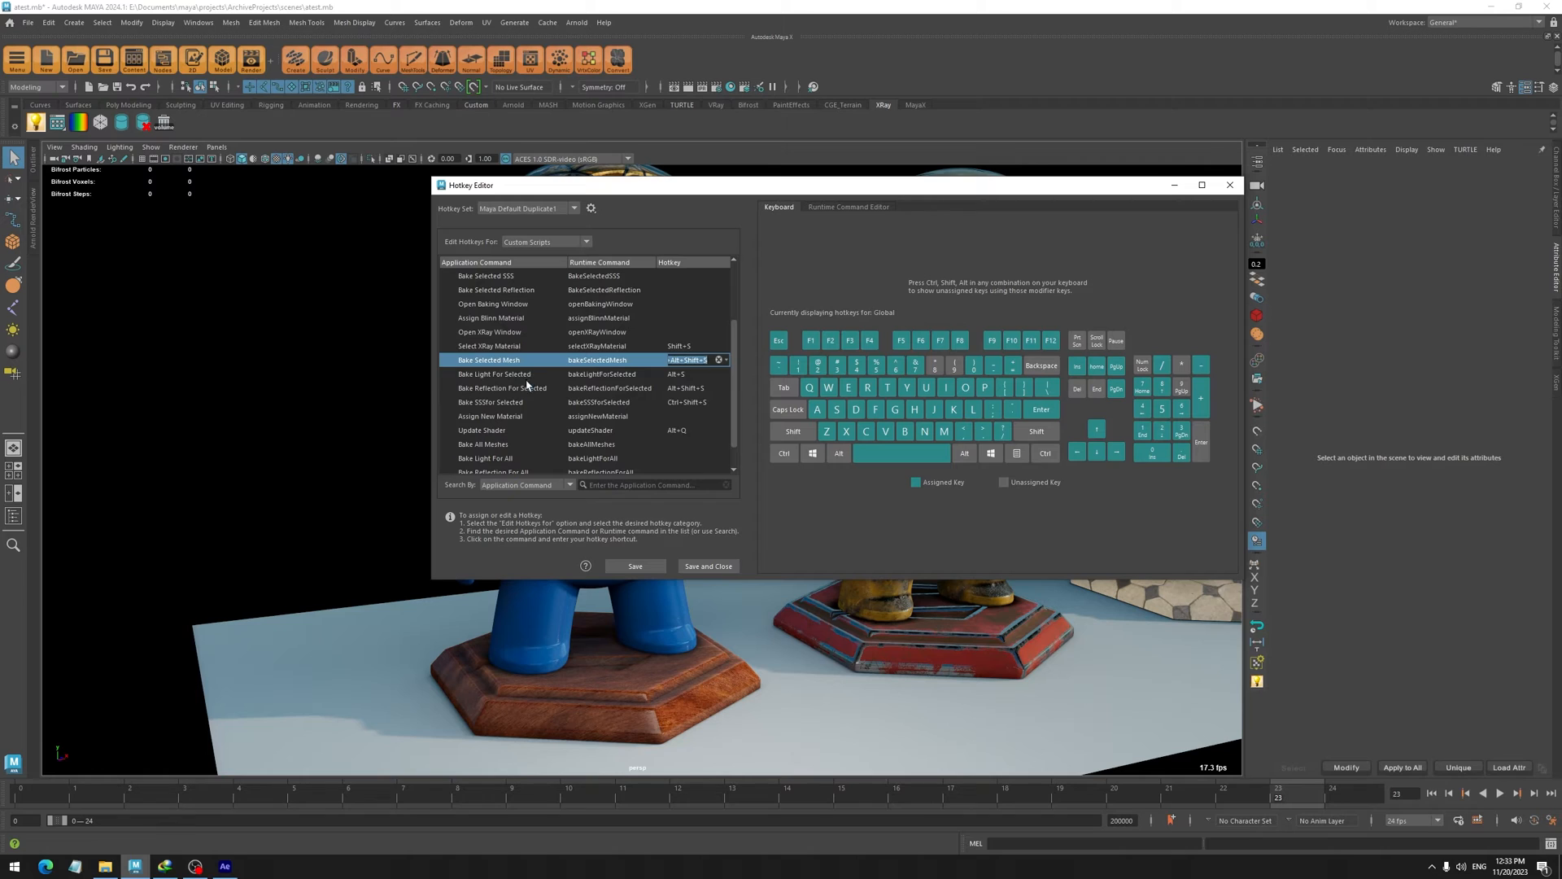
click(493, 374)
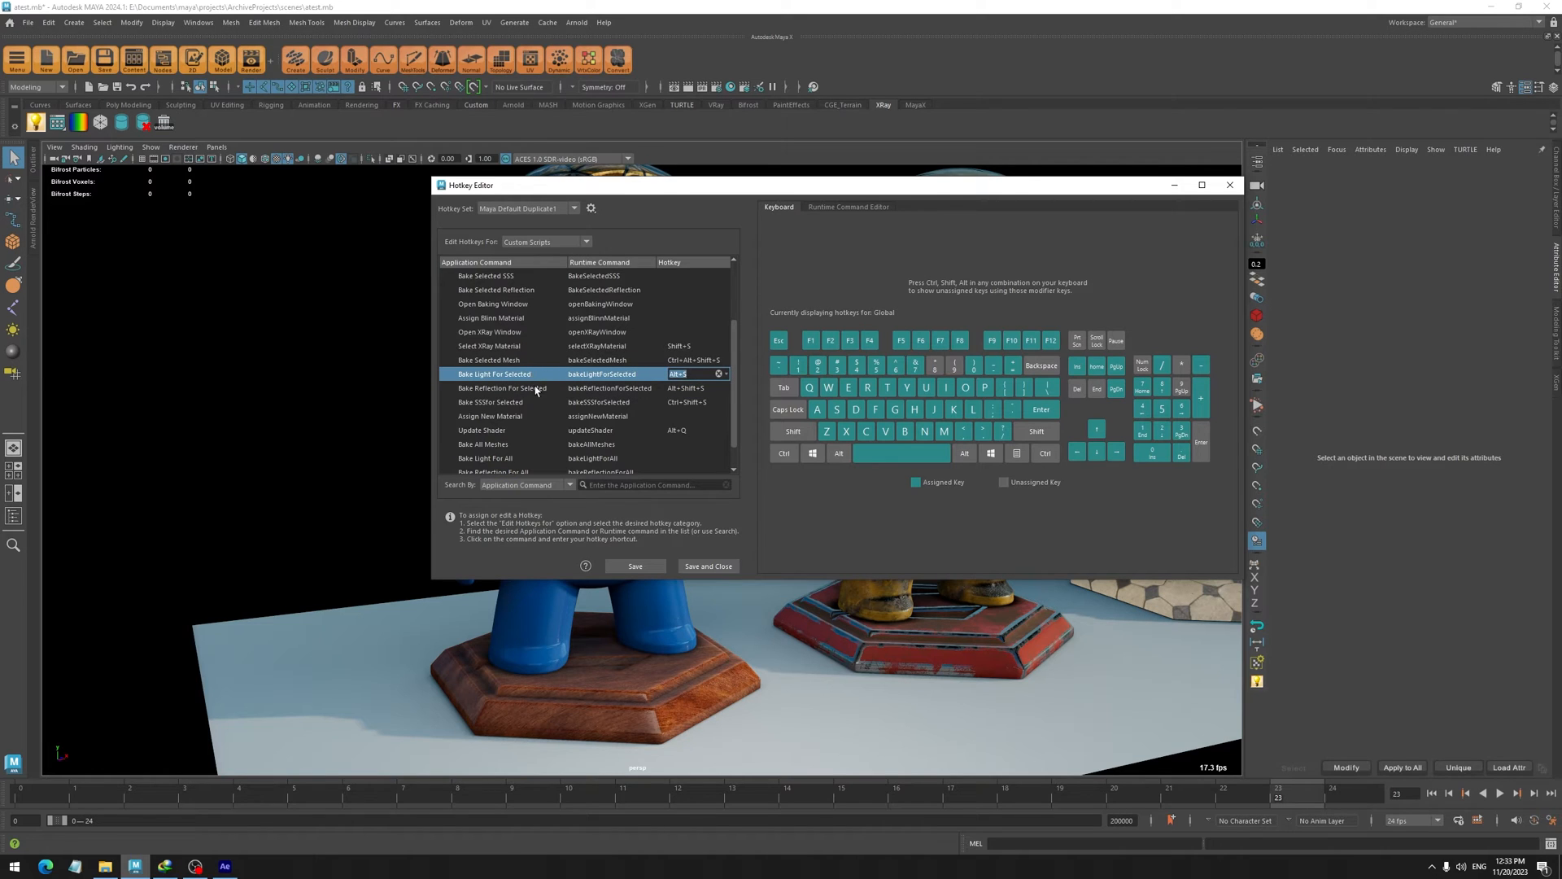
click(489, 401)
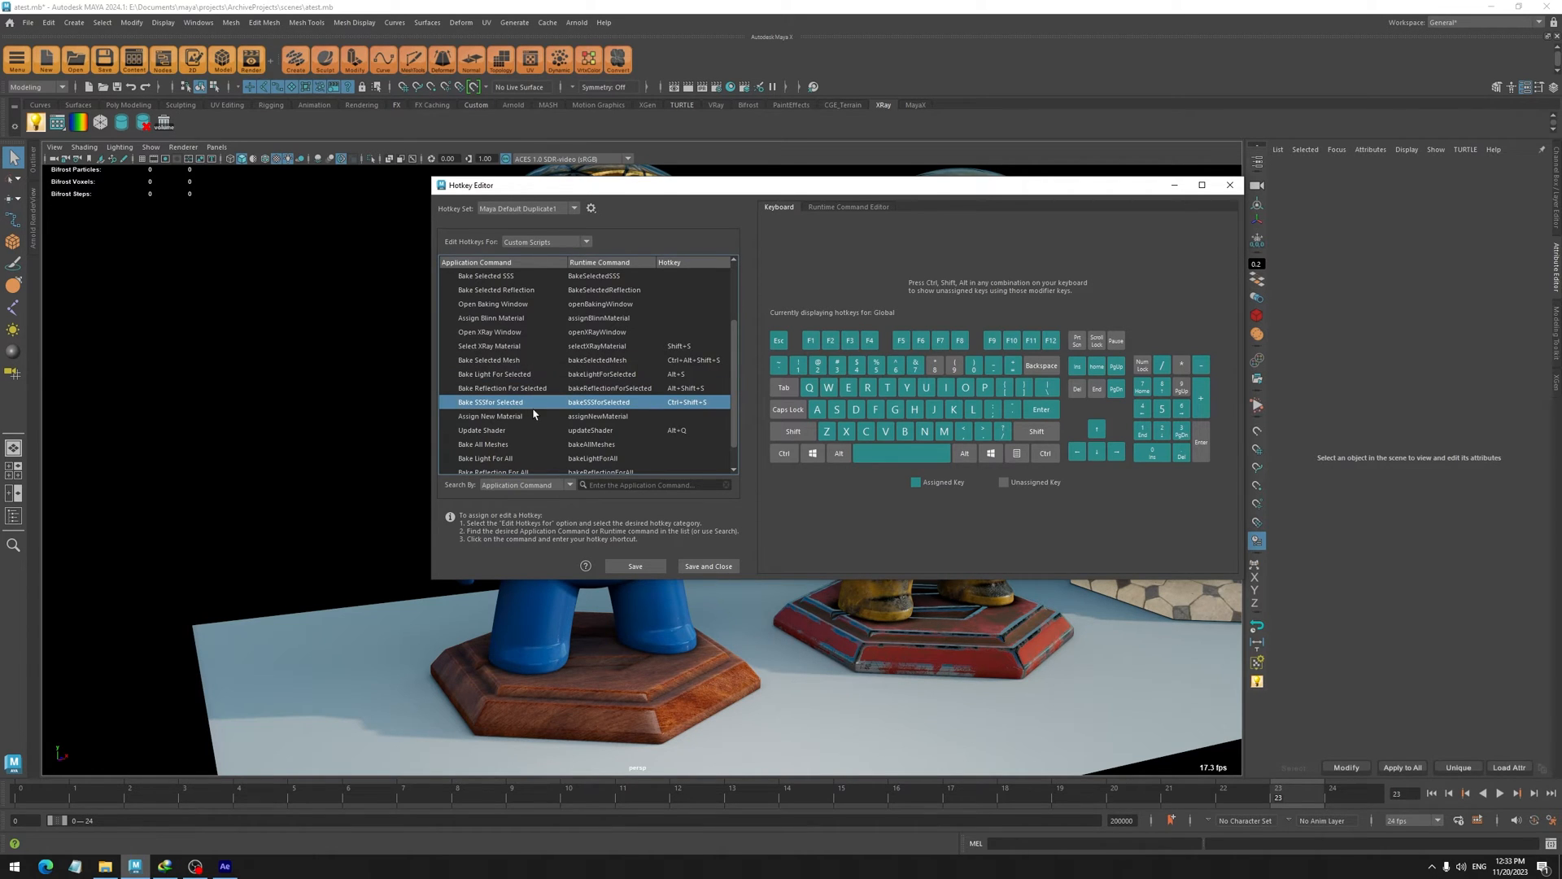
click(494, 374)
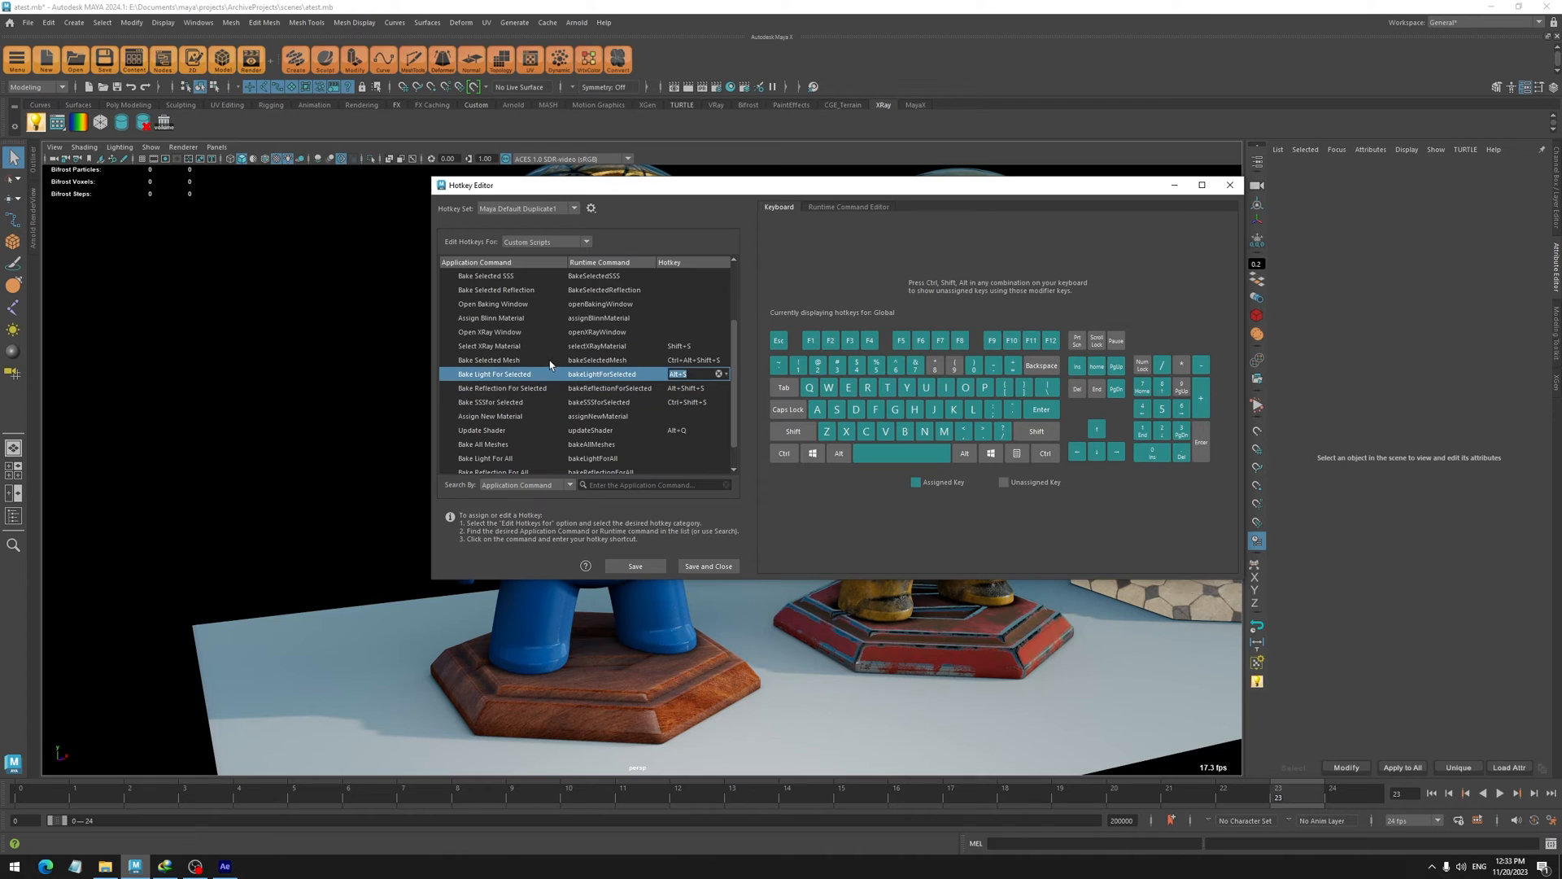
click(488, 360)
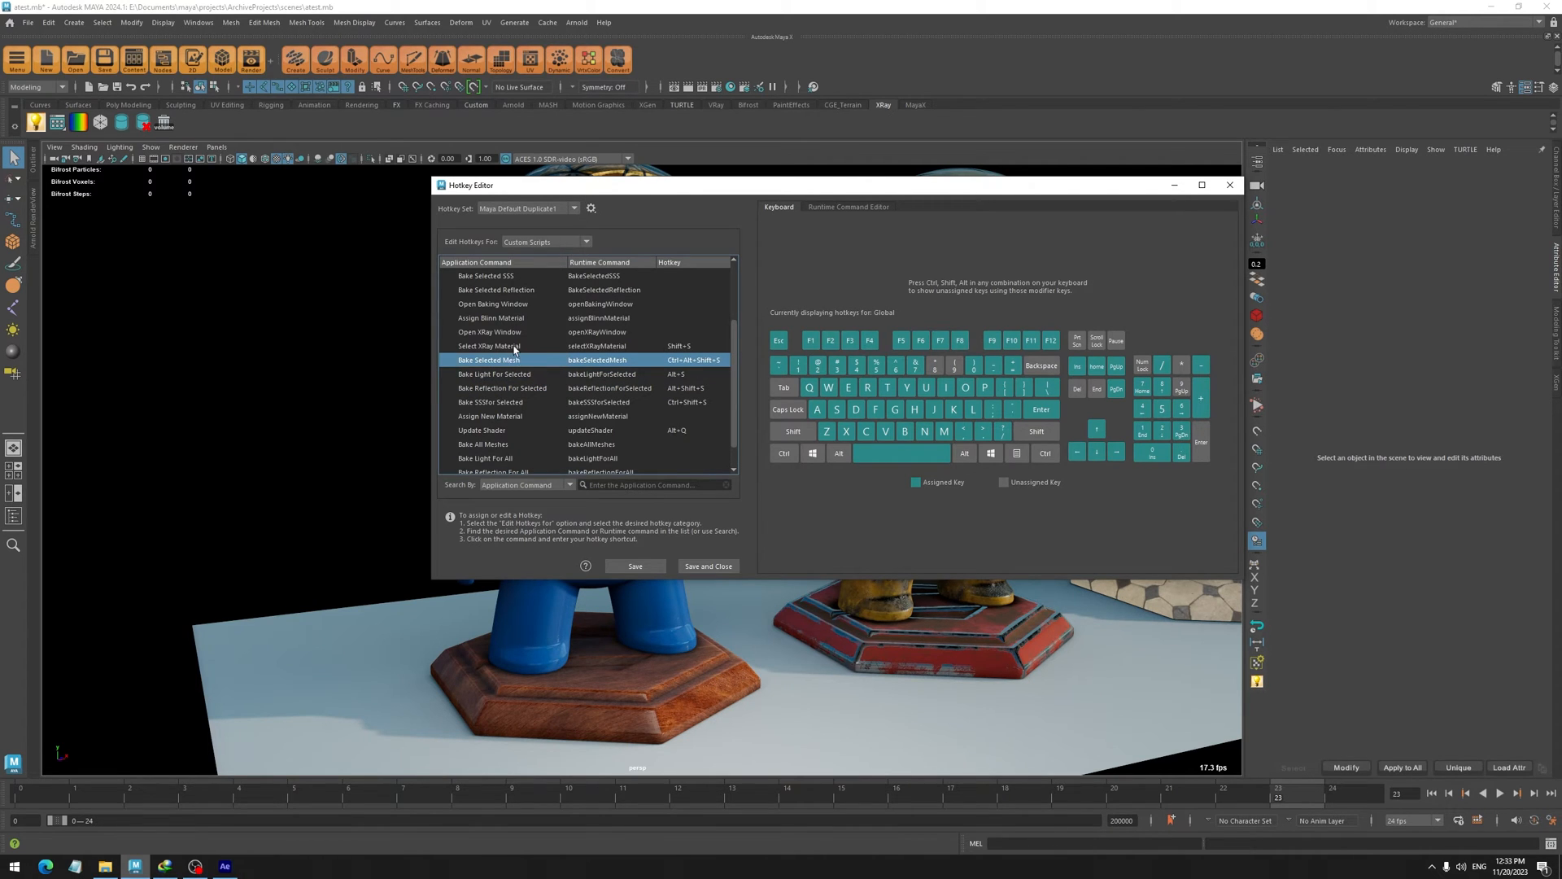
click(488, 346)
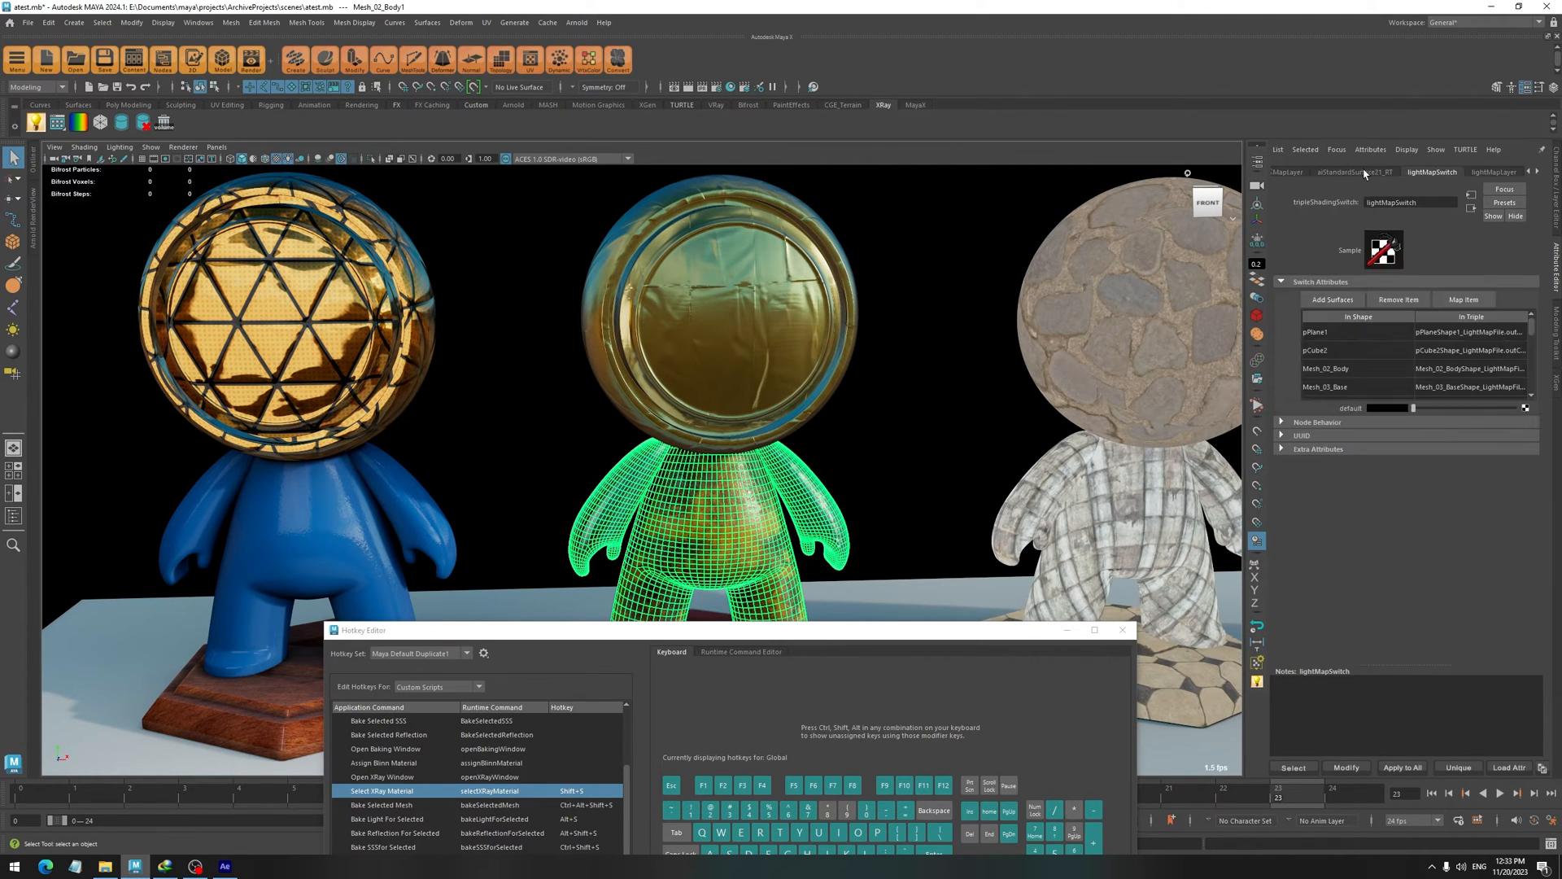
View the middle mannequin's aiStandardSurface5_RT material, then close the Hotkey Editor
click(1508, 172)
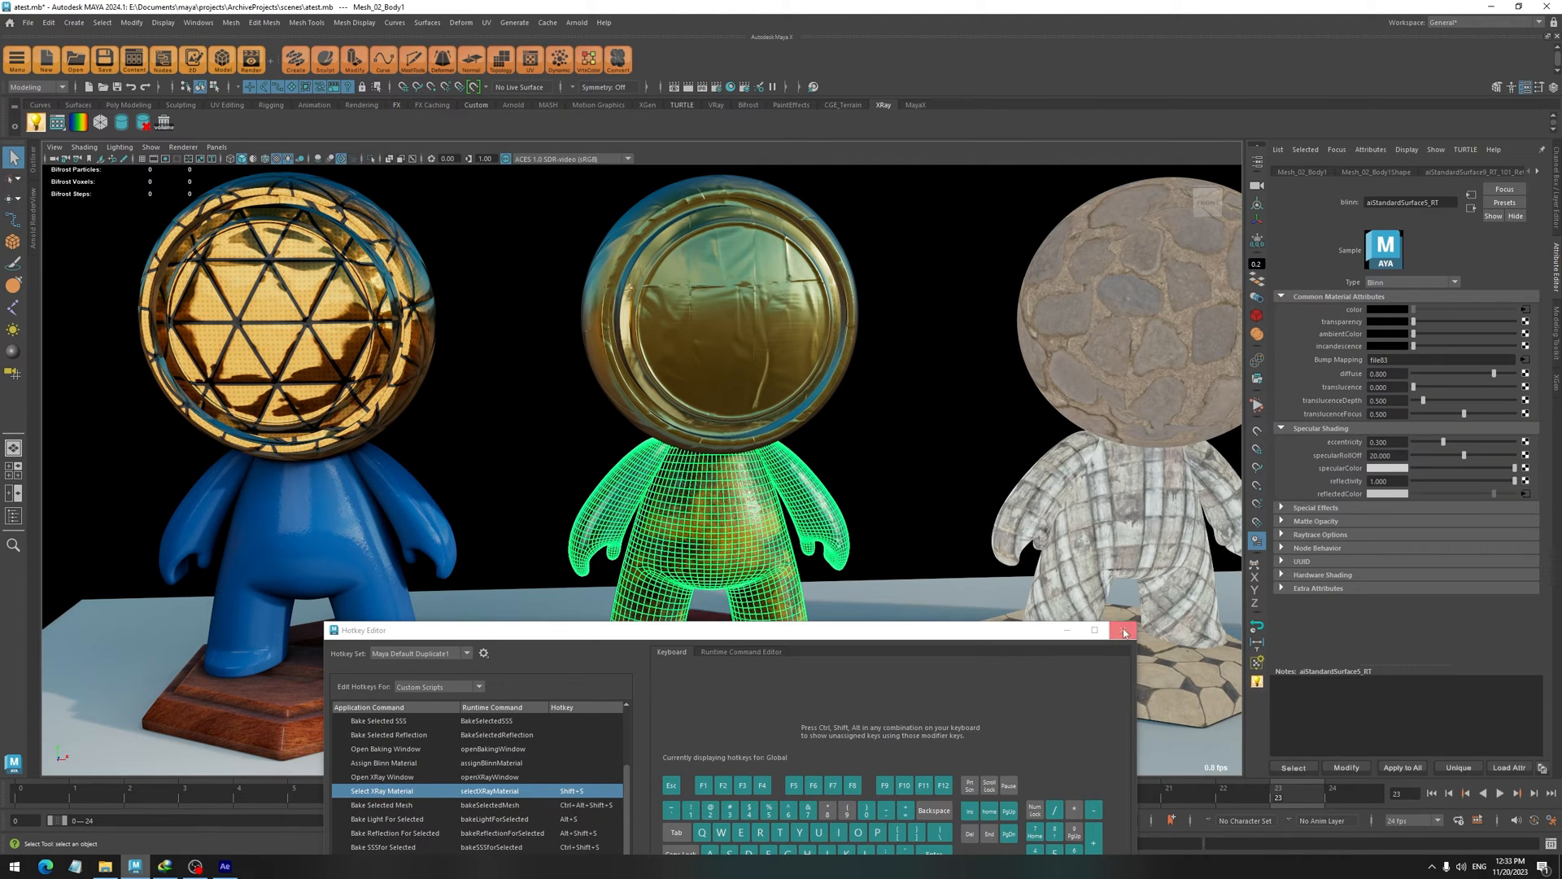
click(1124, 633)
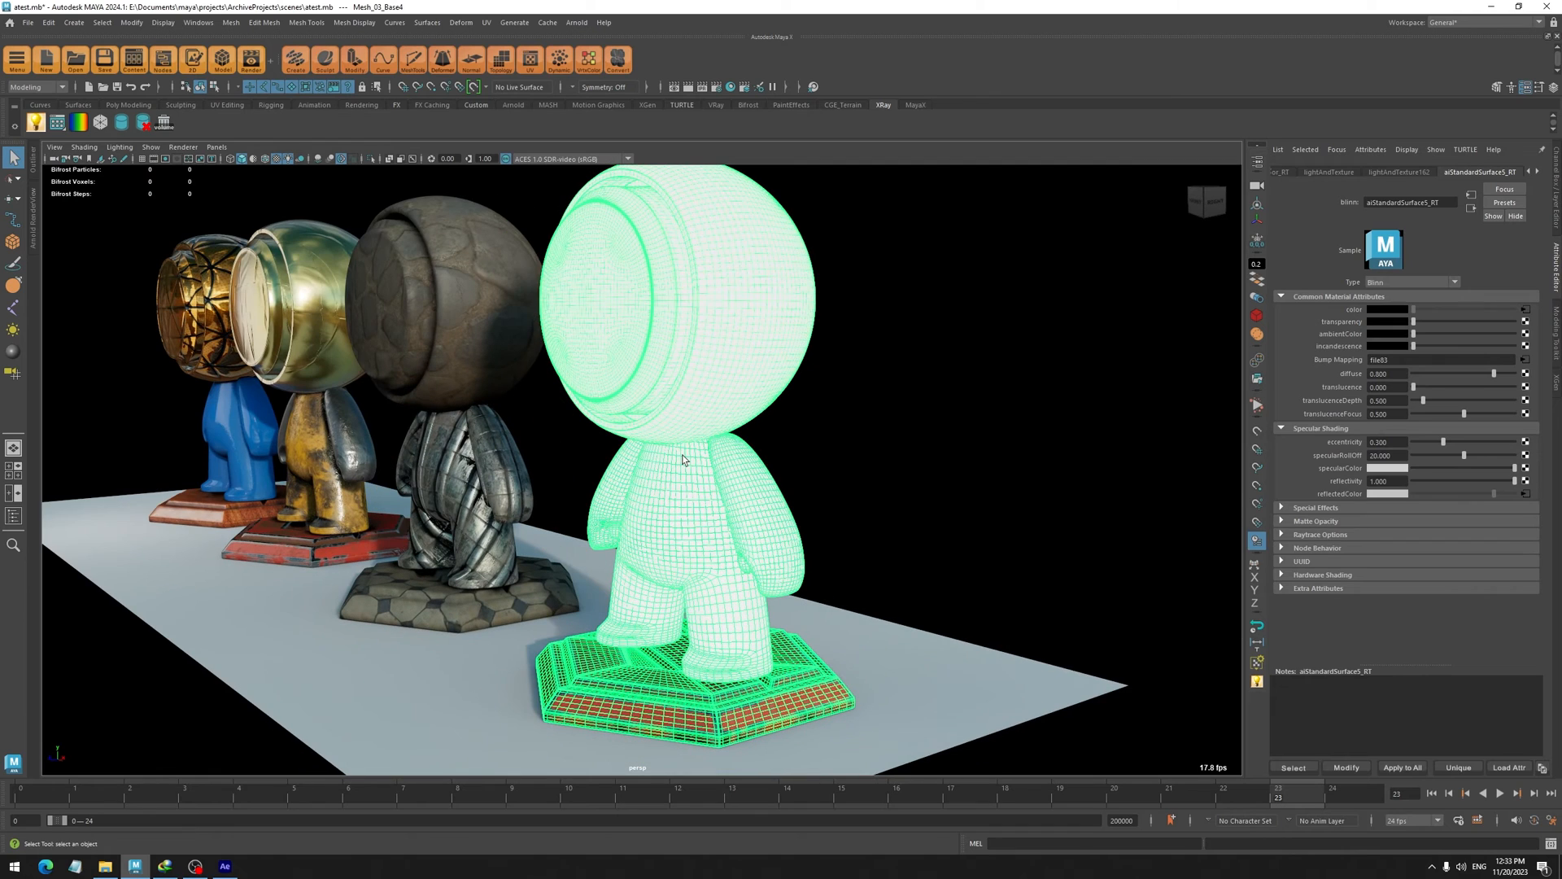
mouse_move(745, 490)
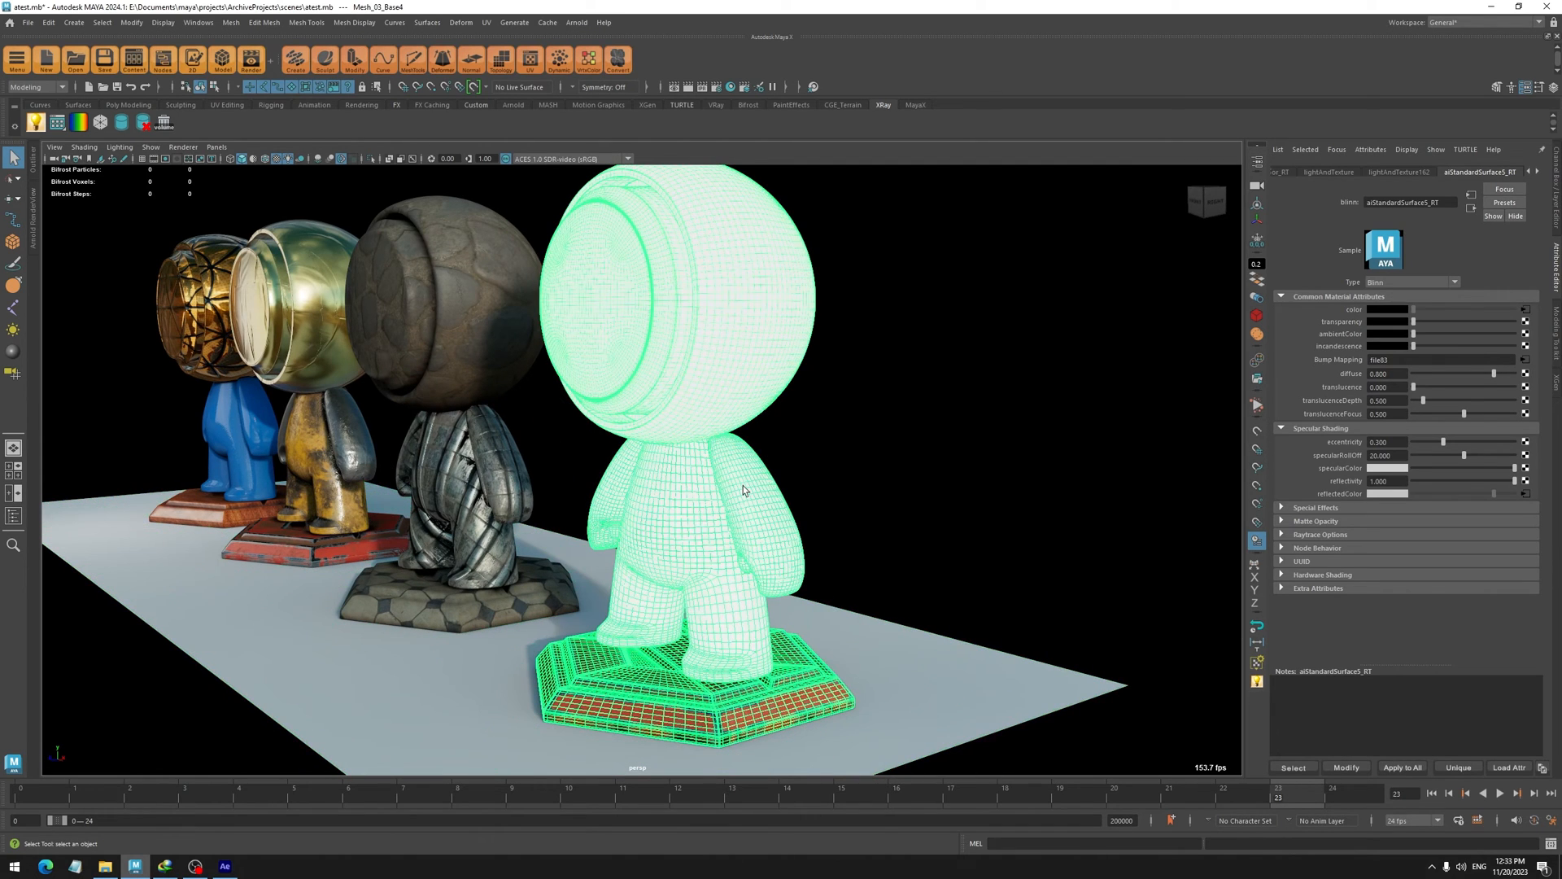
mouse_move(740, 373)
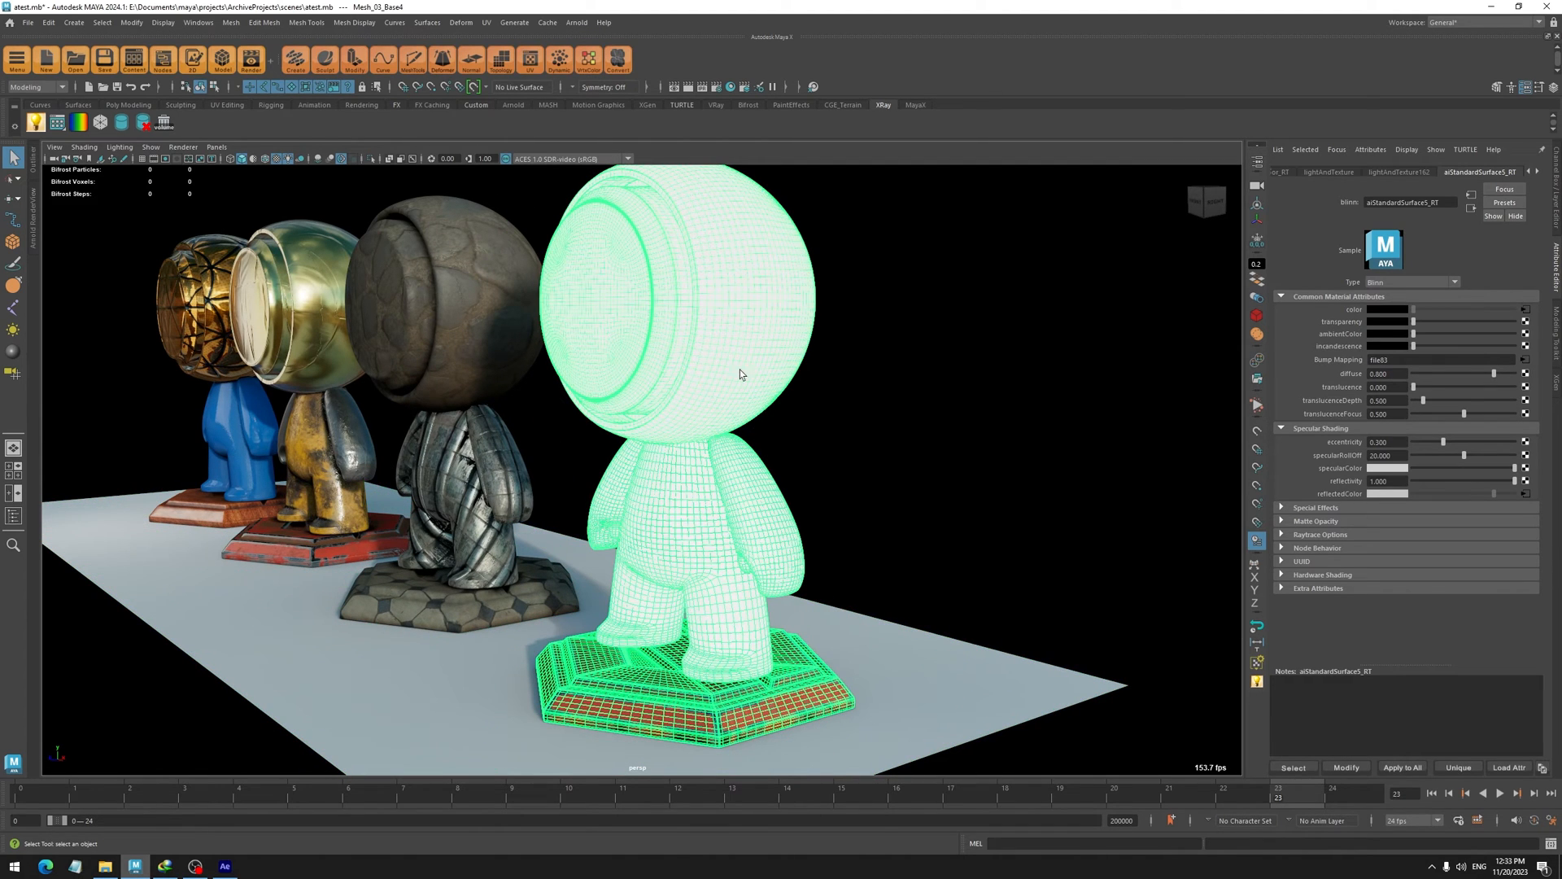
mouse_move(705, 441)
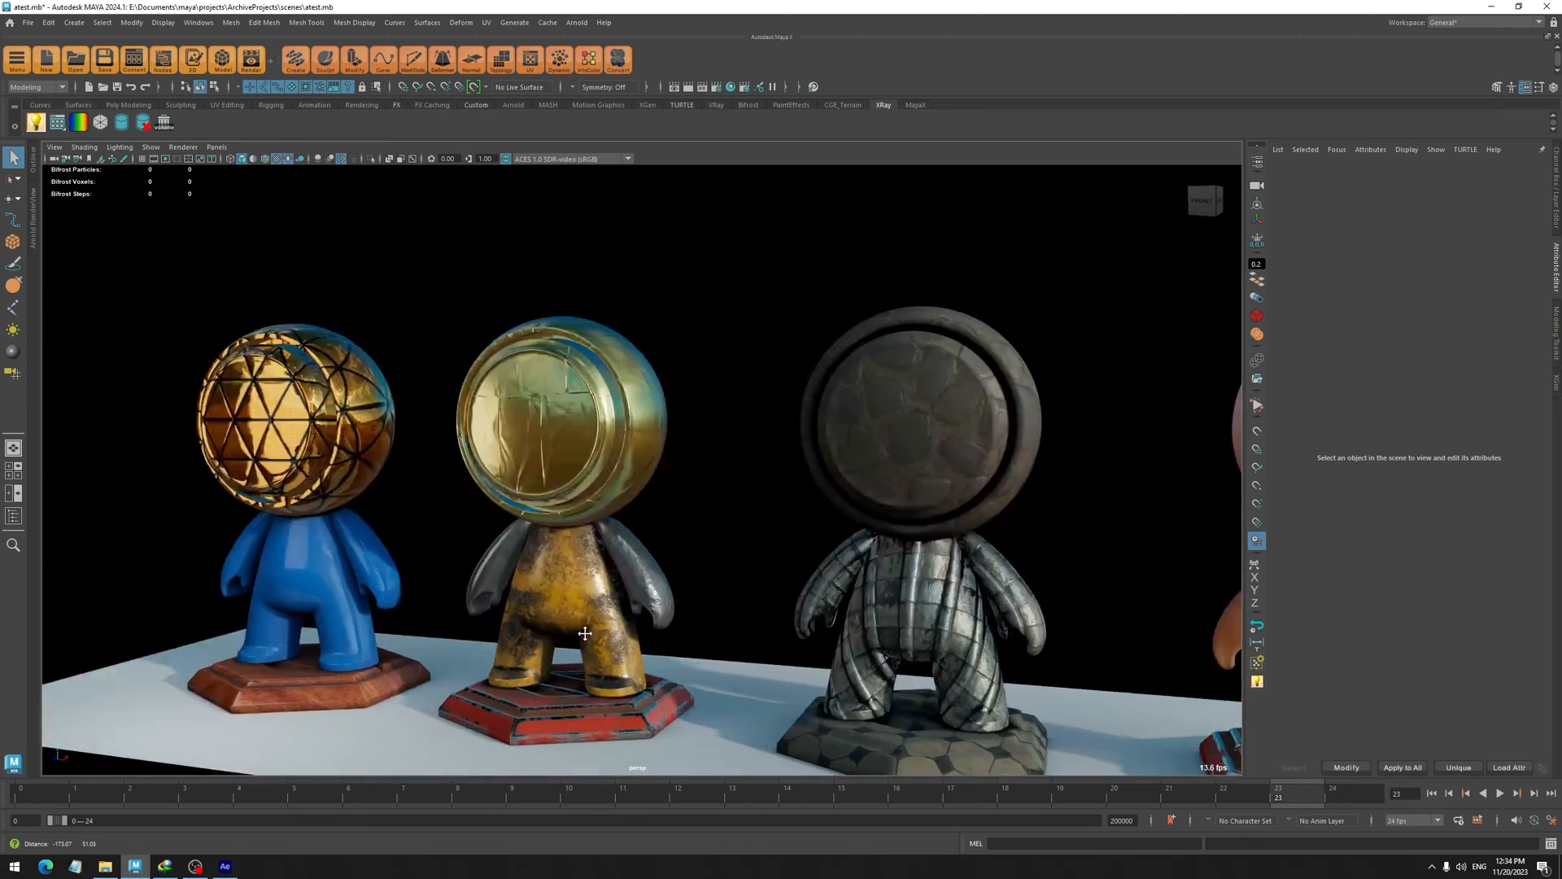
click(927, 419)
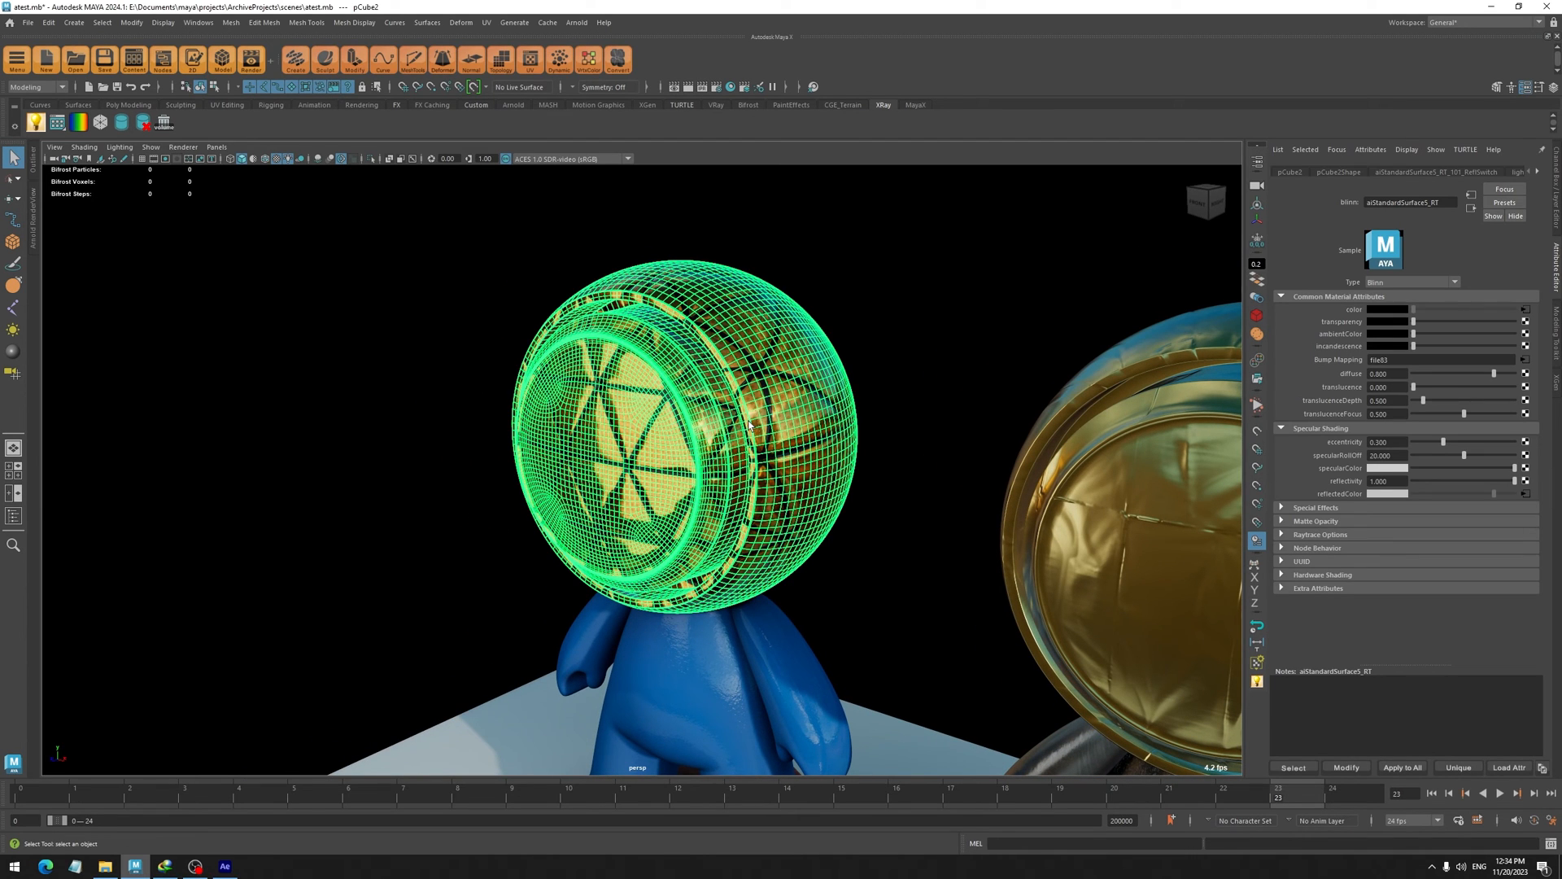
key(alt+3)
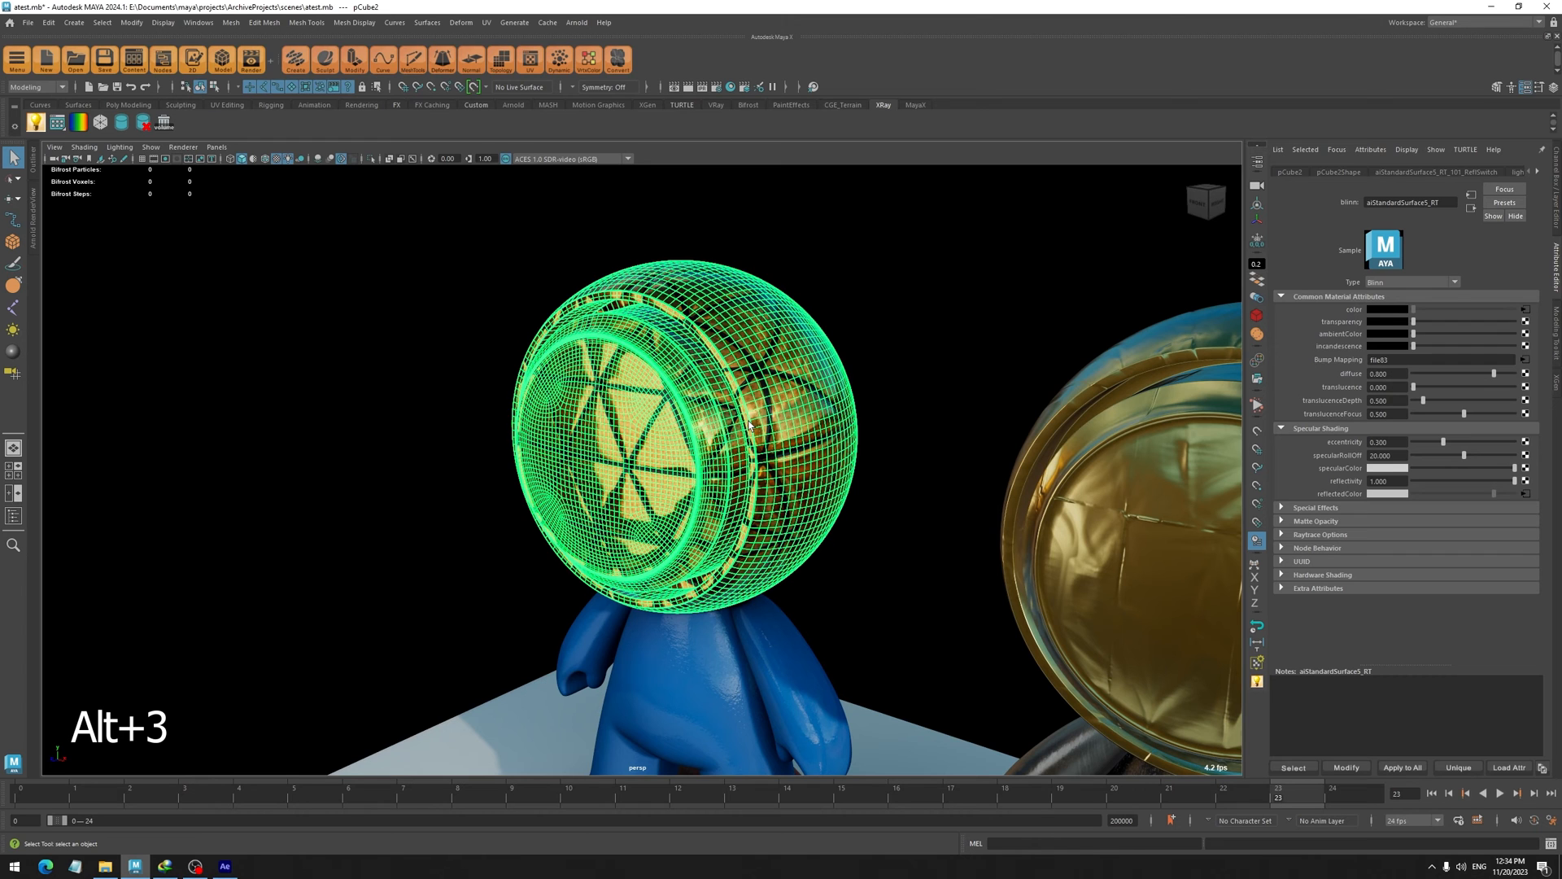